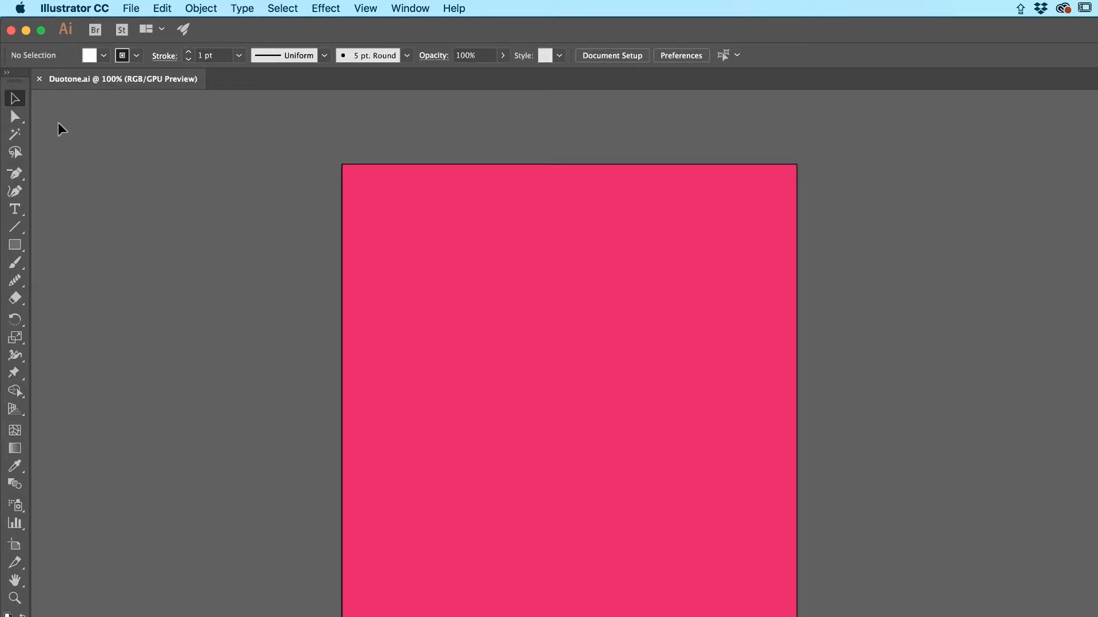
mouse_move(234, 366)
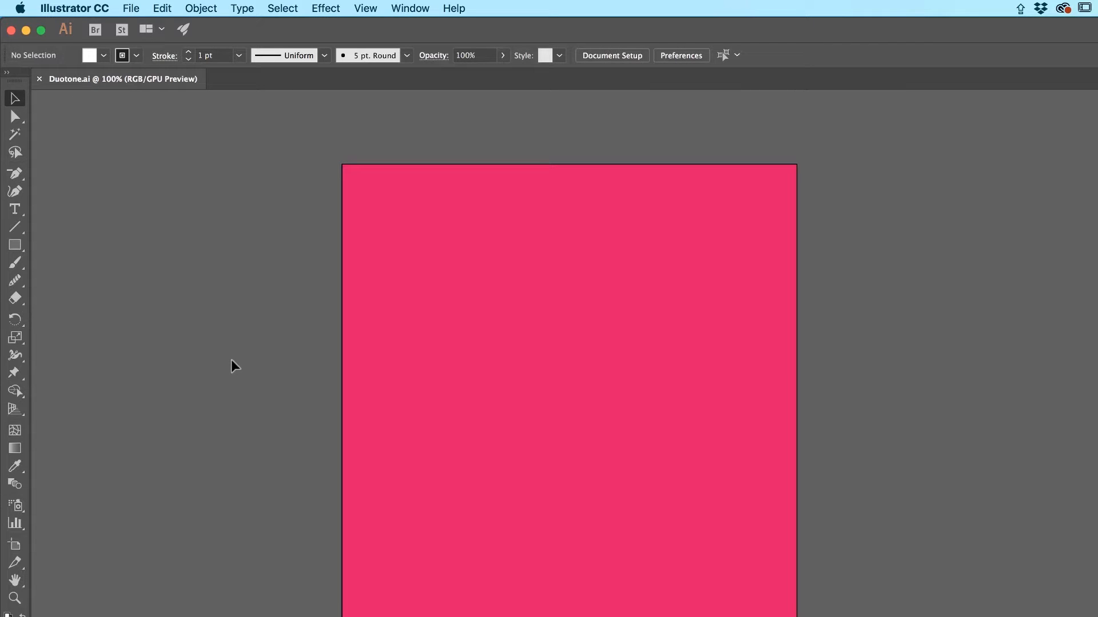
mouse_move(442, 354)
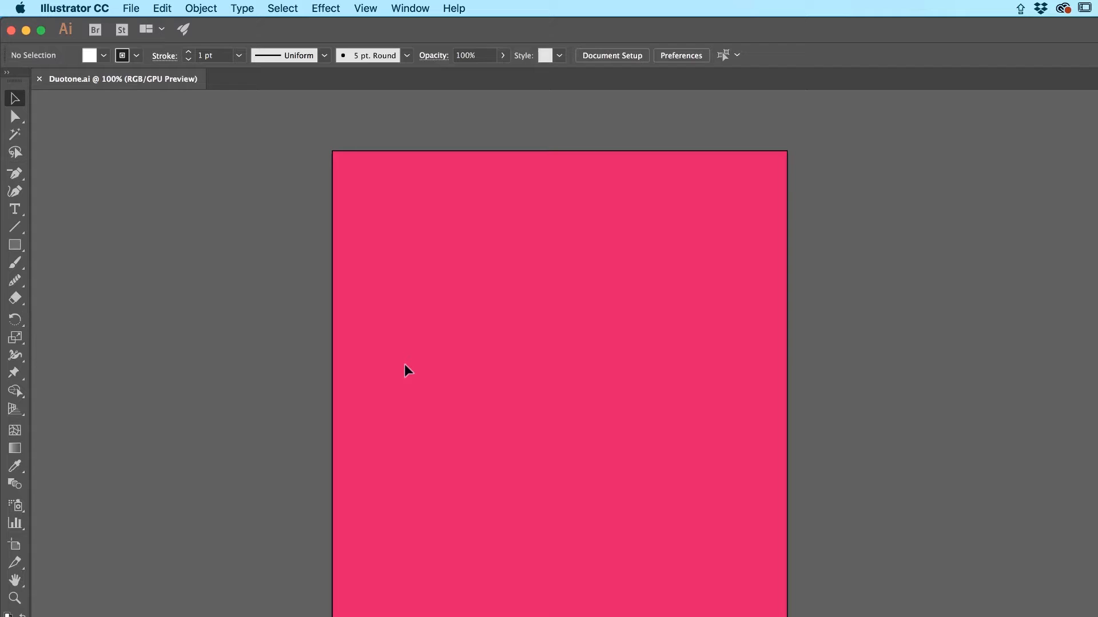
mouse_move(356, 292)
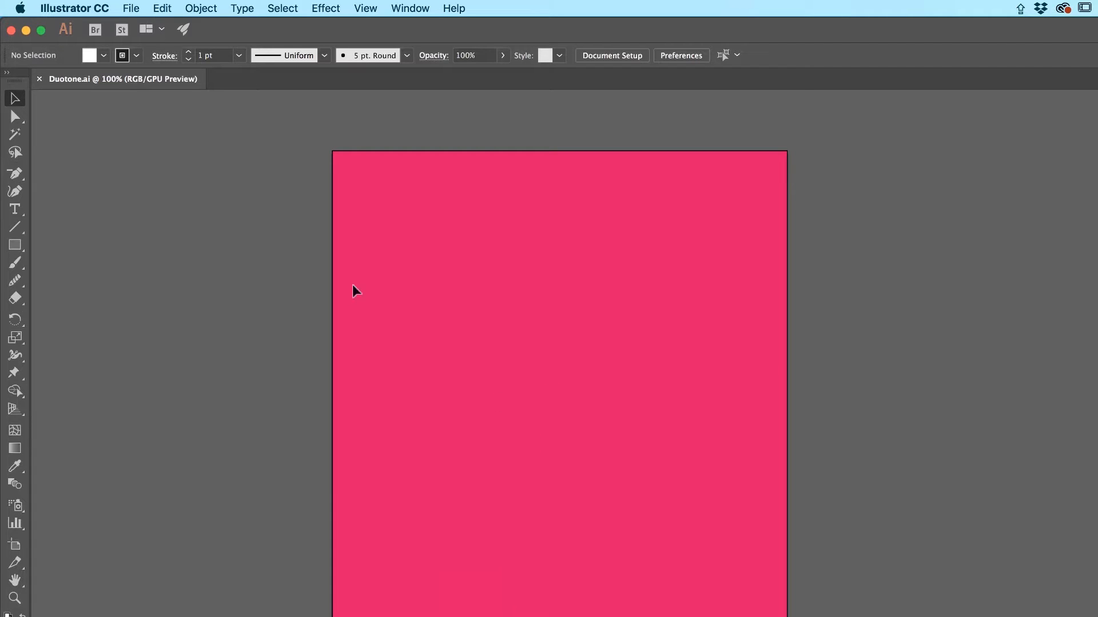
mouse_move(136, 87)
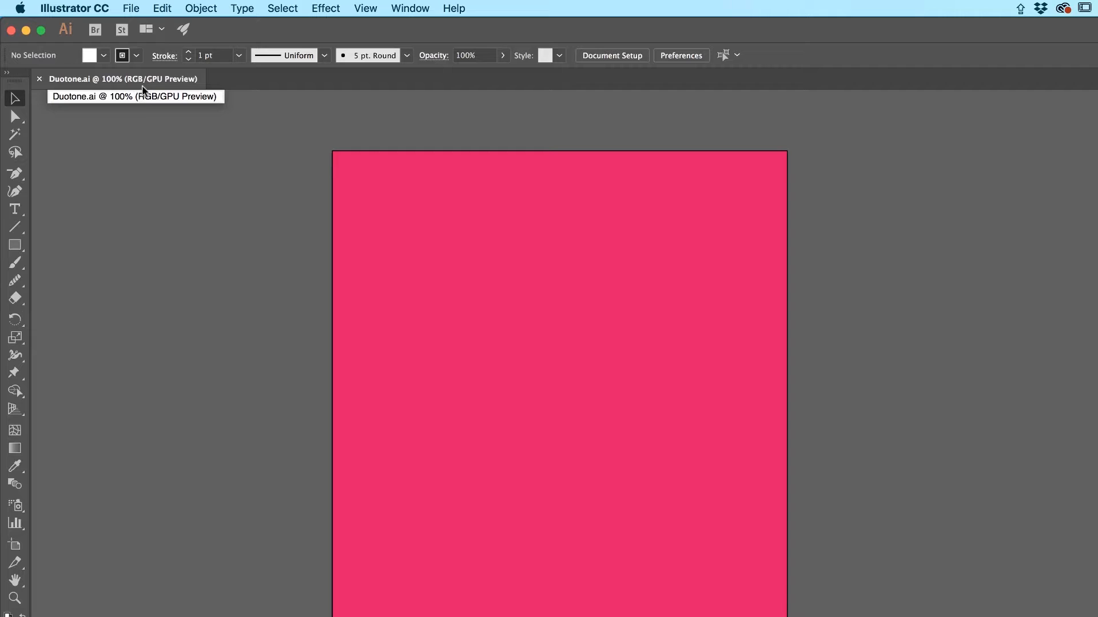
- Keep the document in RGB and place Cathedral of the Holy Trinity.jpg onto the pink artboard
click(130, 8)
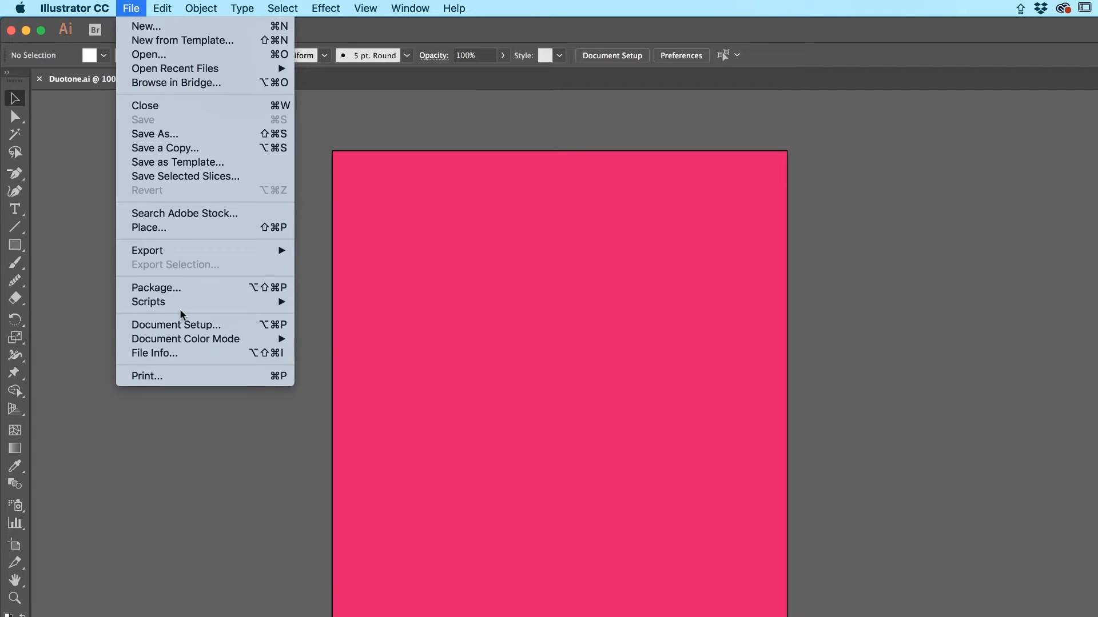
mouse_move(185, 338)
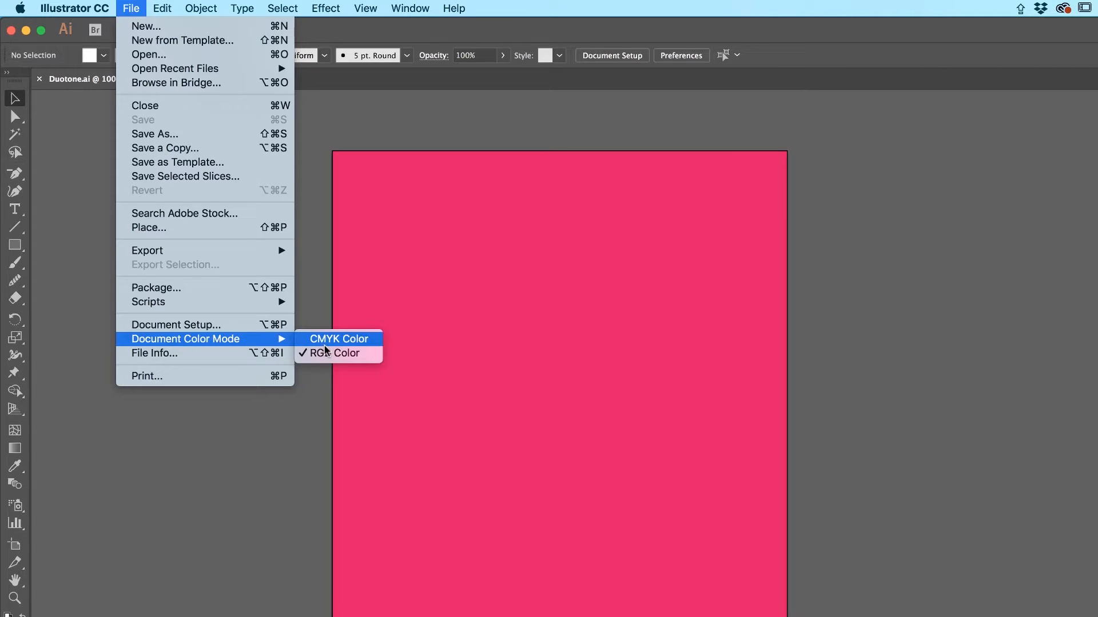
click(336, 354)
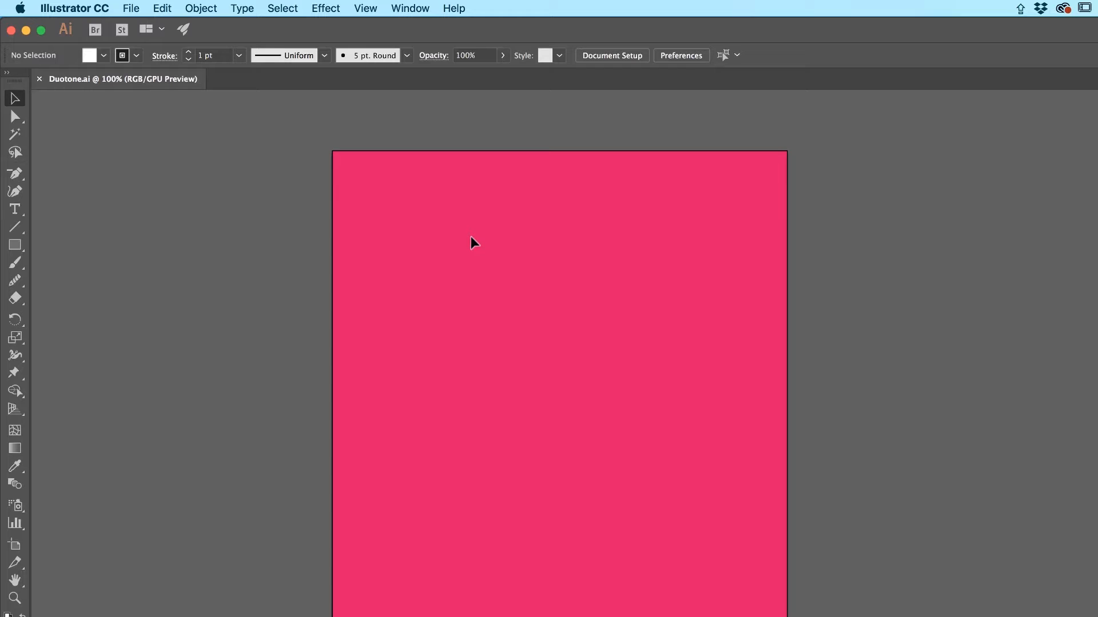
click(131, 8)
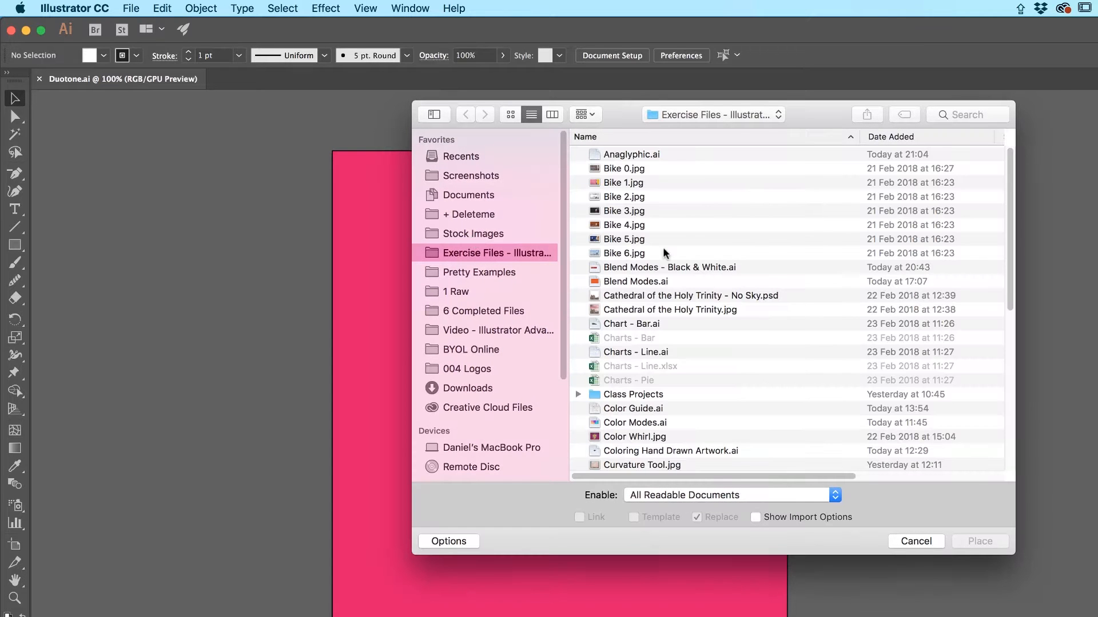
click(669, 310)
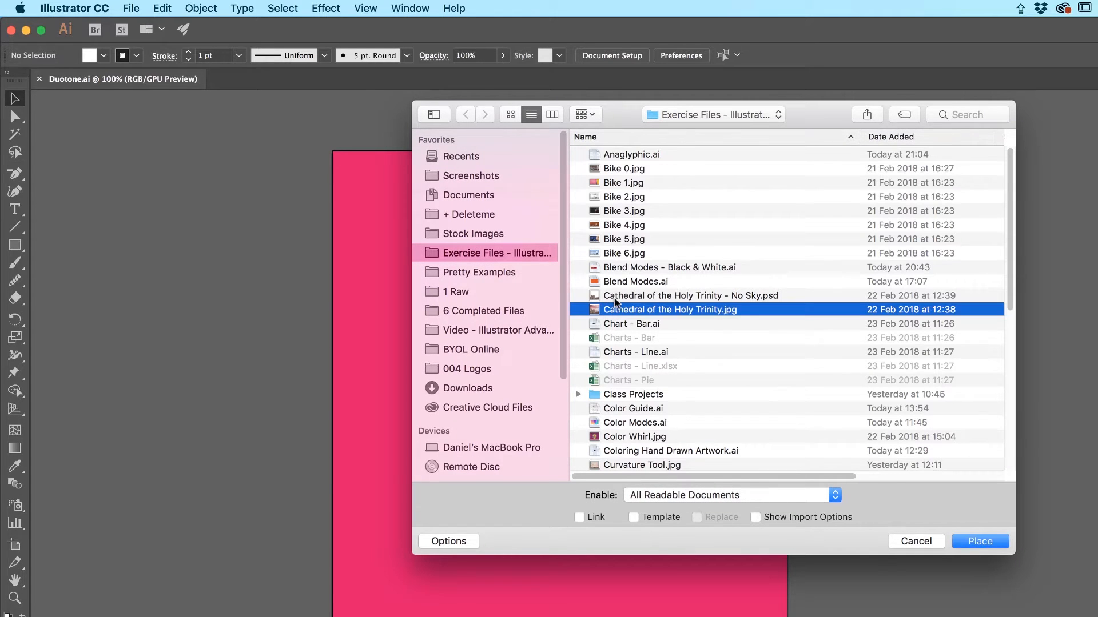
mouse_move(735, 316)
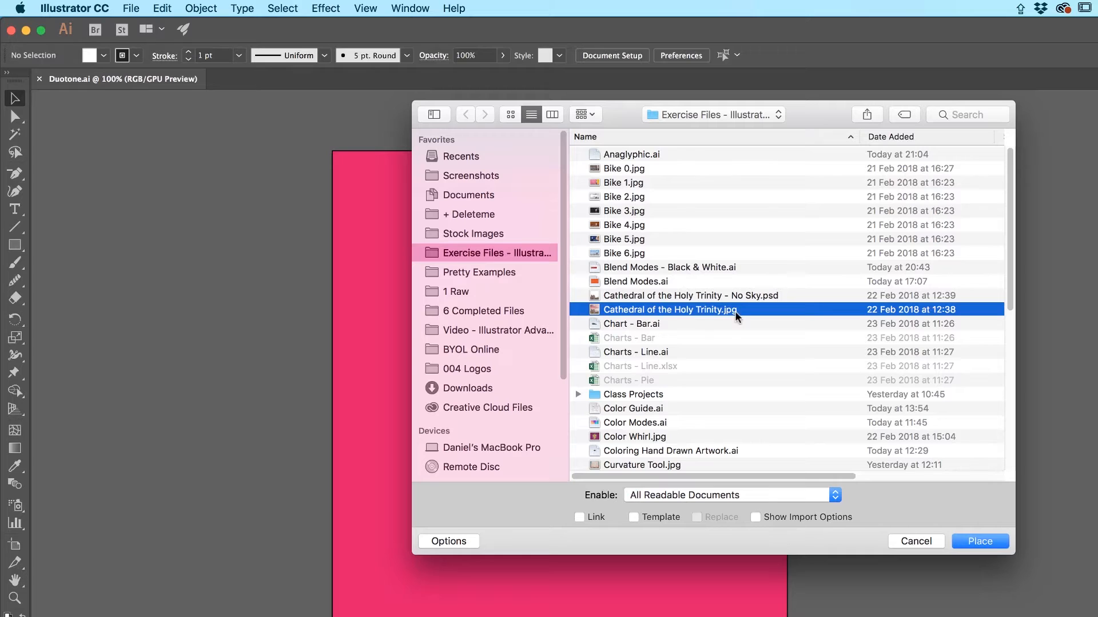
mouse_move(686, 317)
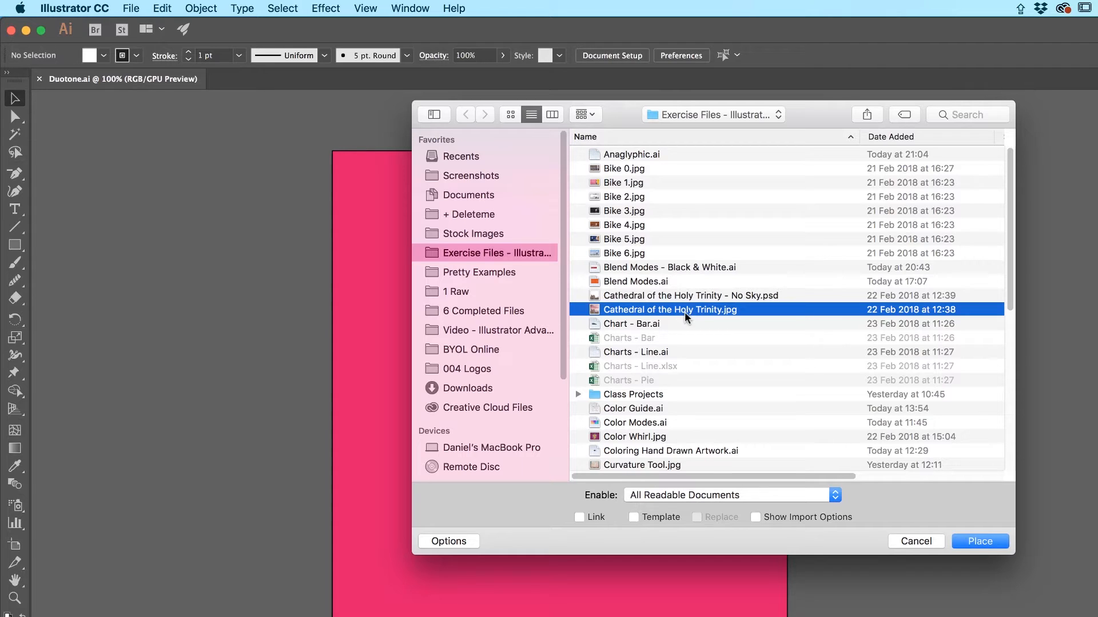
mouse_move(626, 321)
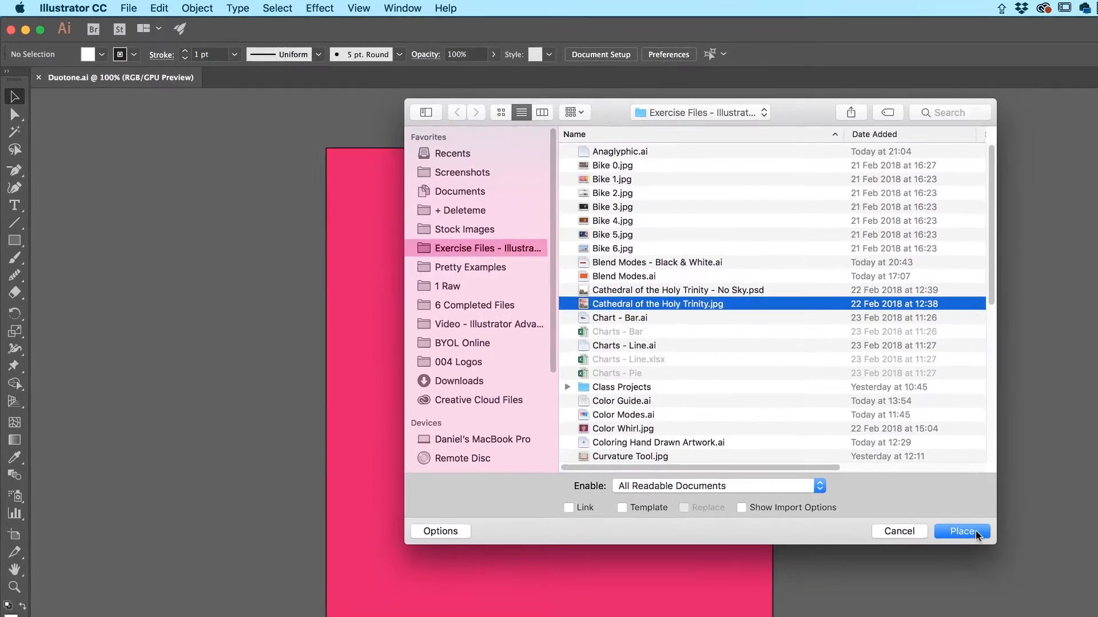
click(961, 532)
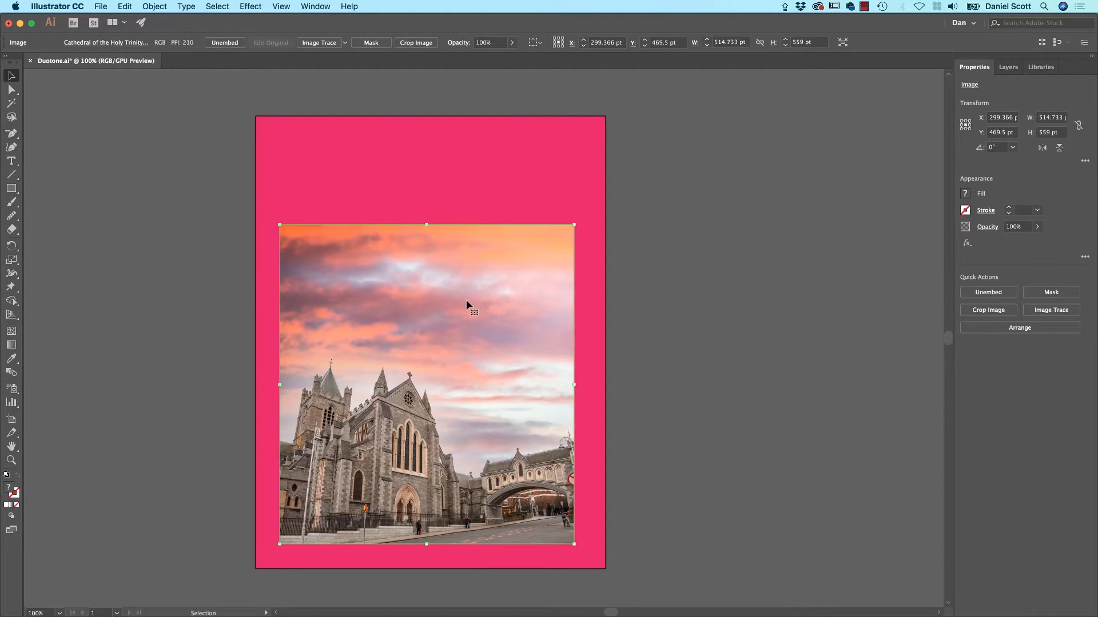
mouse_move(362, 311)
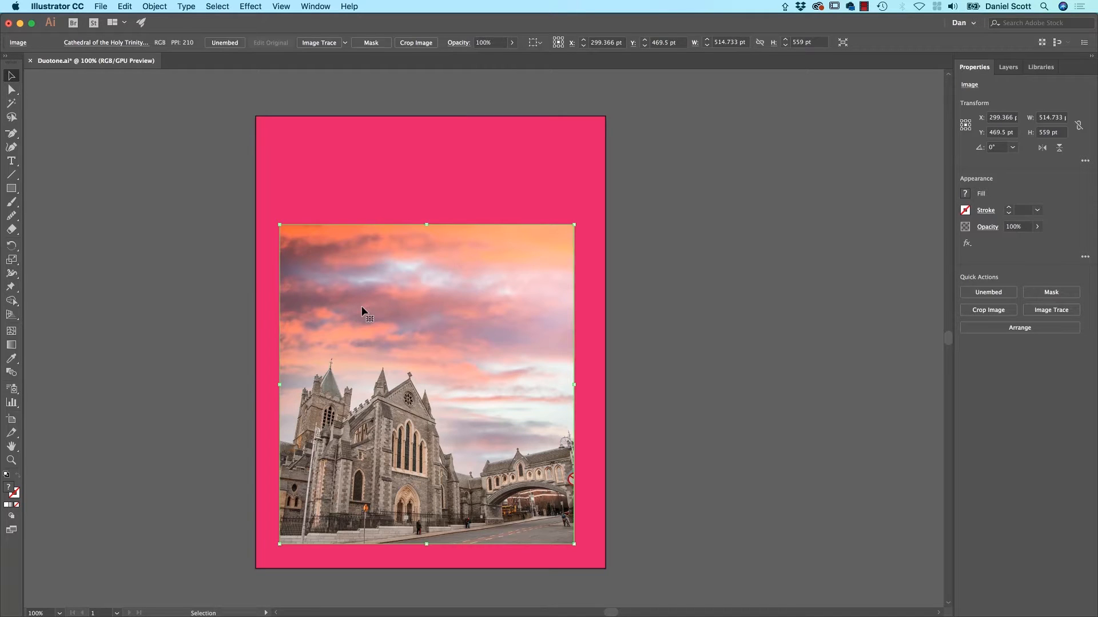
mouse_move(426, 290)
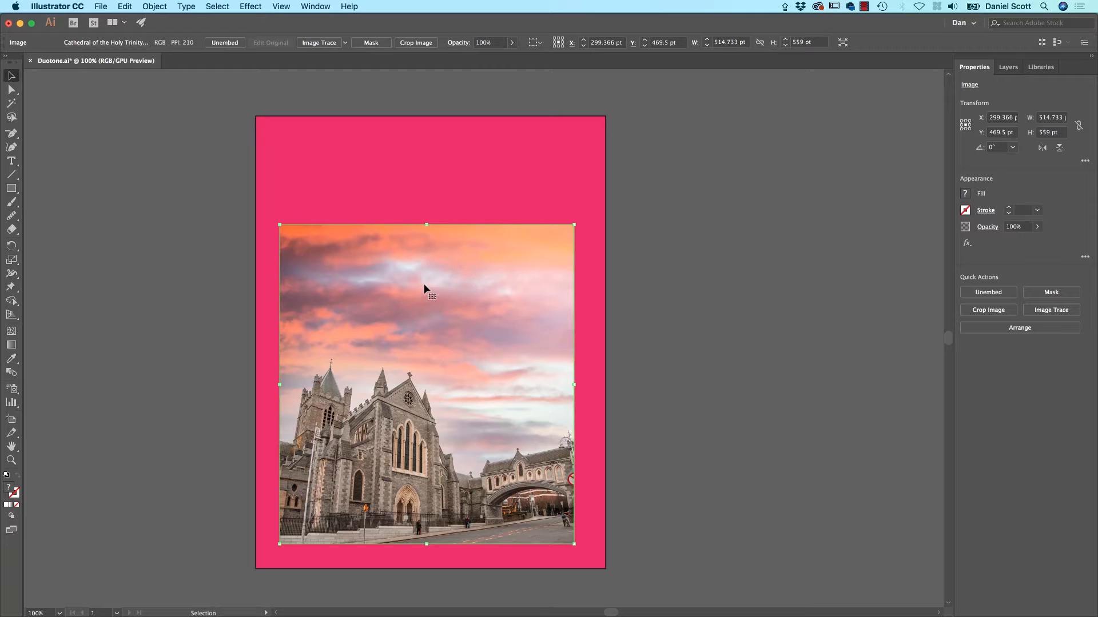
mouse_move(510, 336)
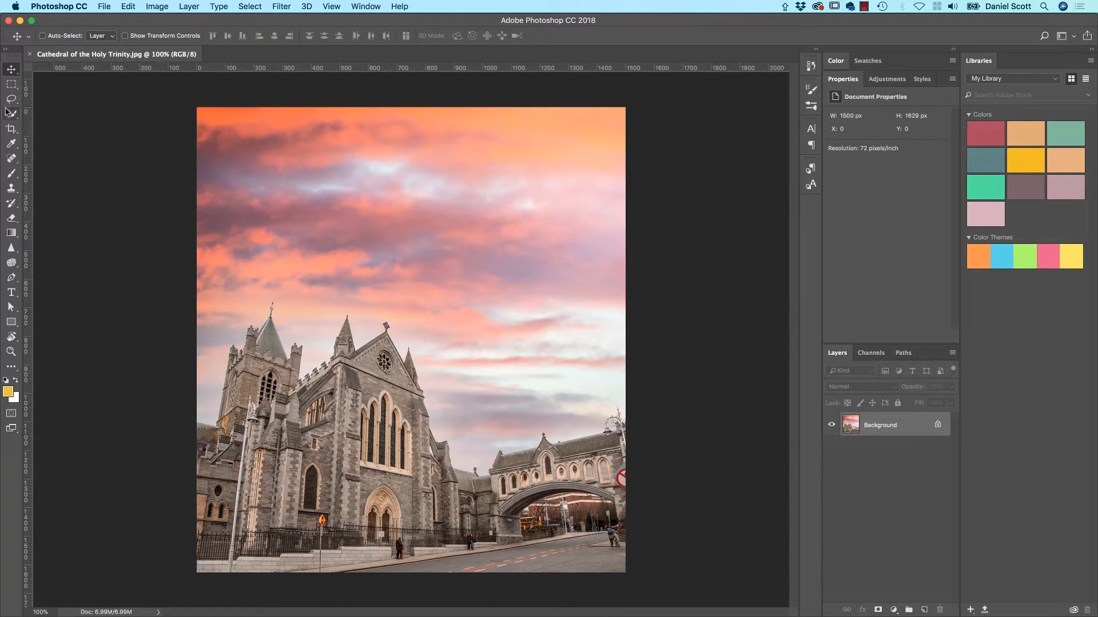
- Select the cathedral as subject, mask away the sky, and save it as a .psd
click(12, 113)
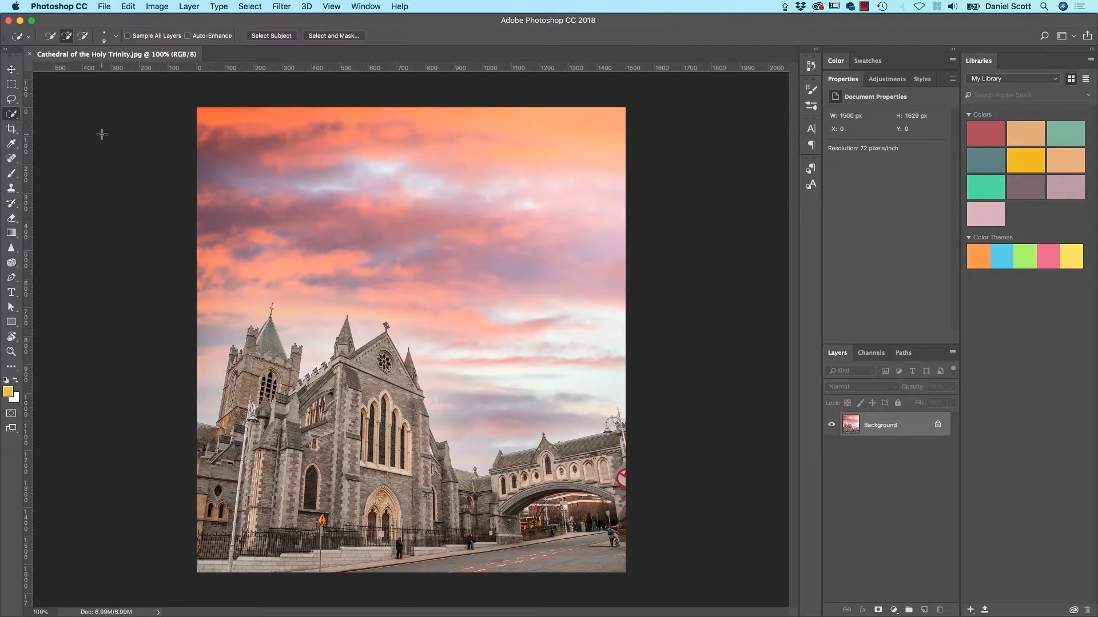
mouse_move(507, 311)
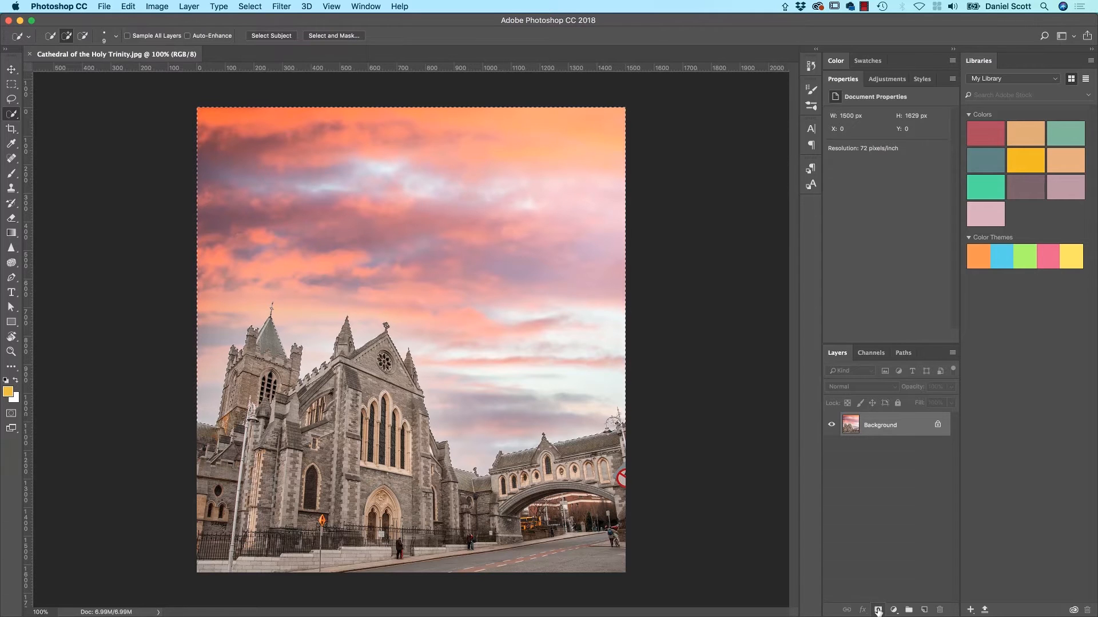
mouse_move(878, 610)
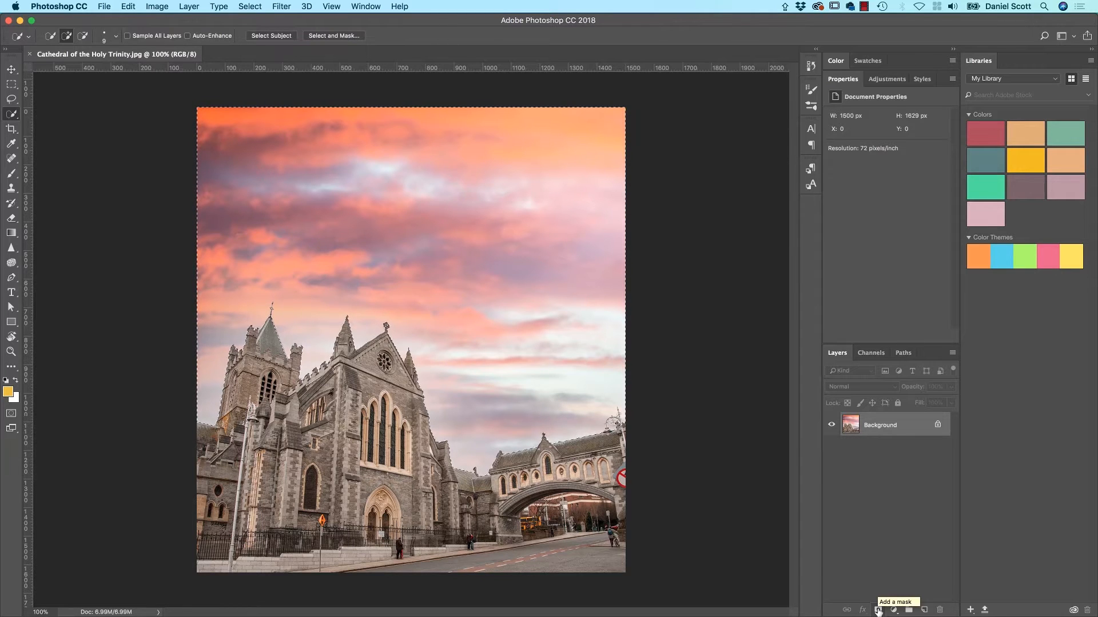
click(877, 610)
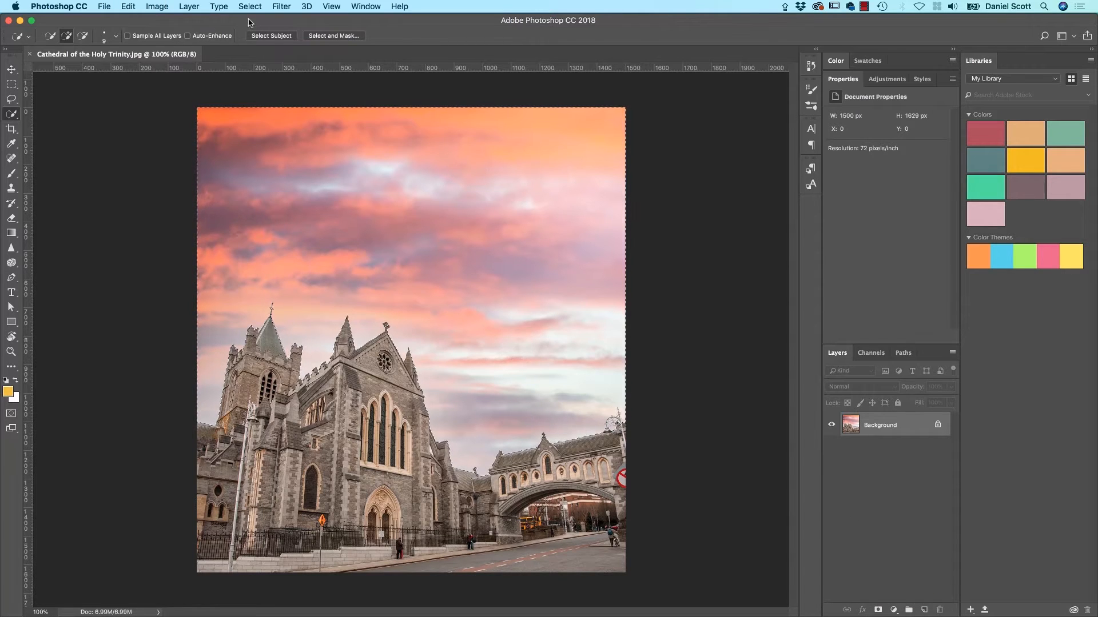
click(249, 7)
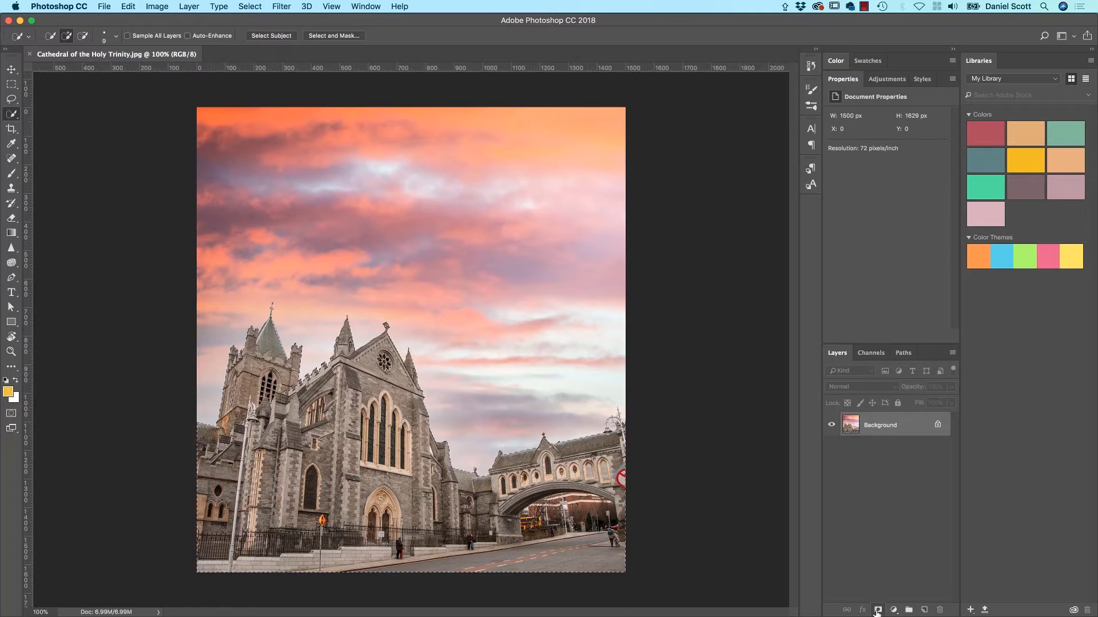
click(877, 610)
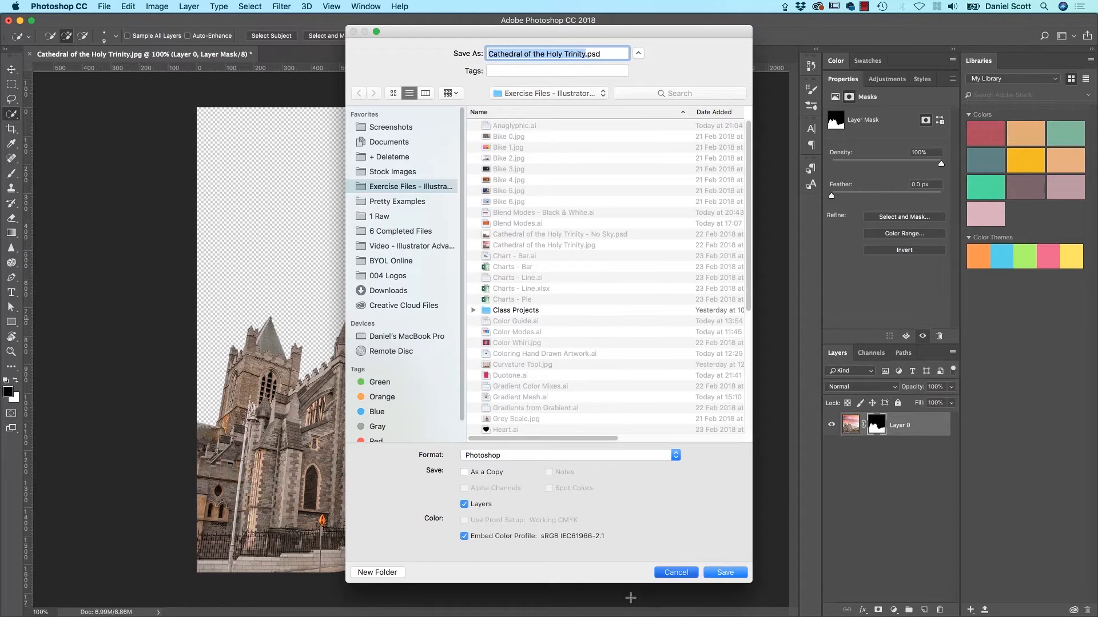
click(725, 572)
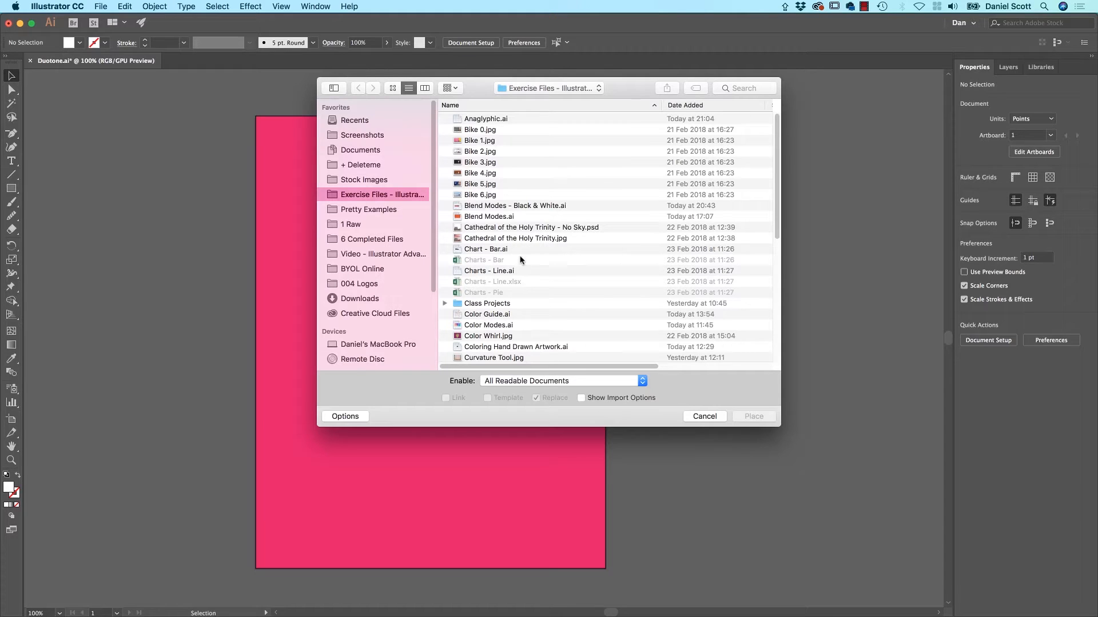
- Place 'Cathedral of the Holy Trinity - No Sky.psd' along the bottom of the artboard
click(530, 226)
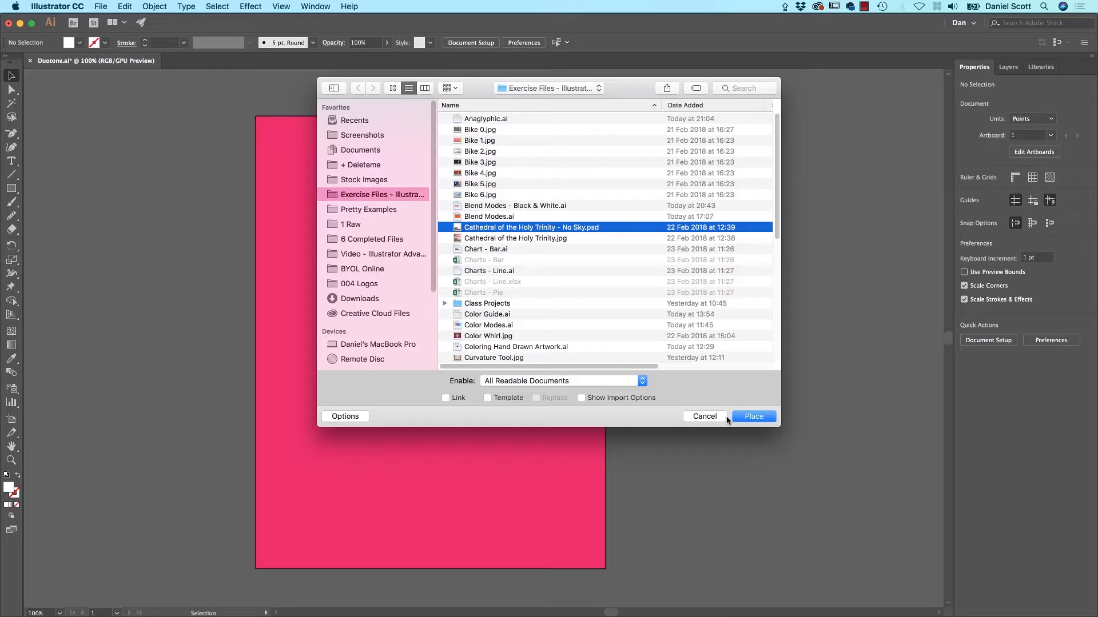
click(753, 416)
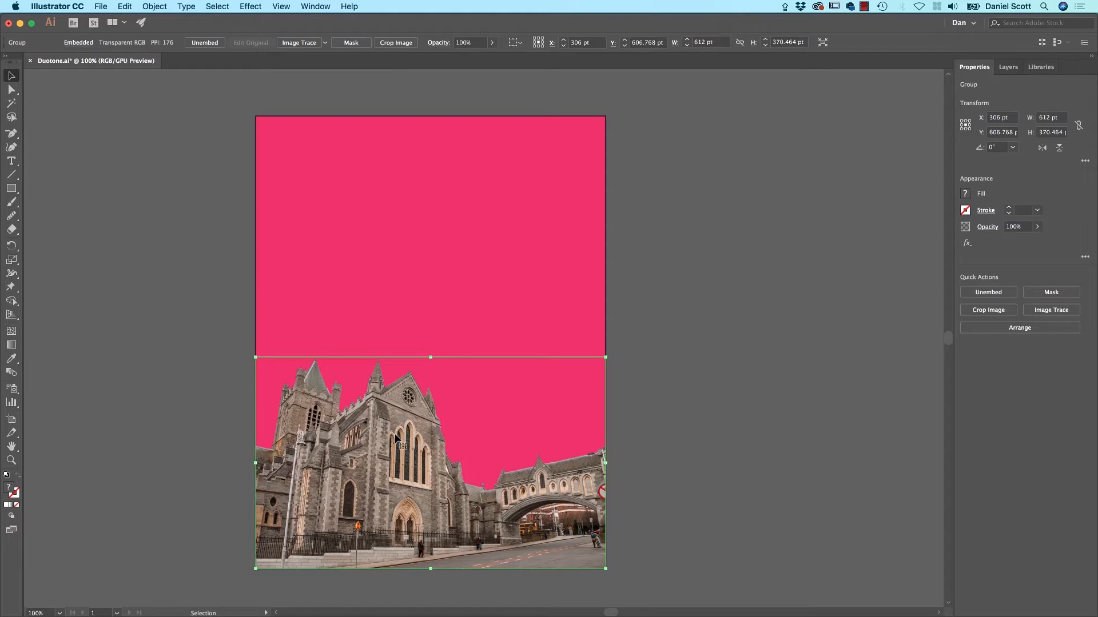
mouse_move(1050, 310)
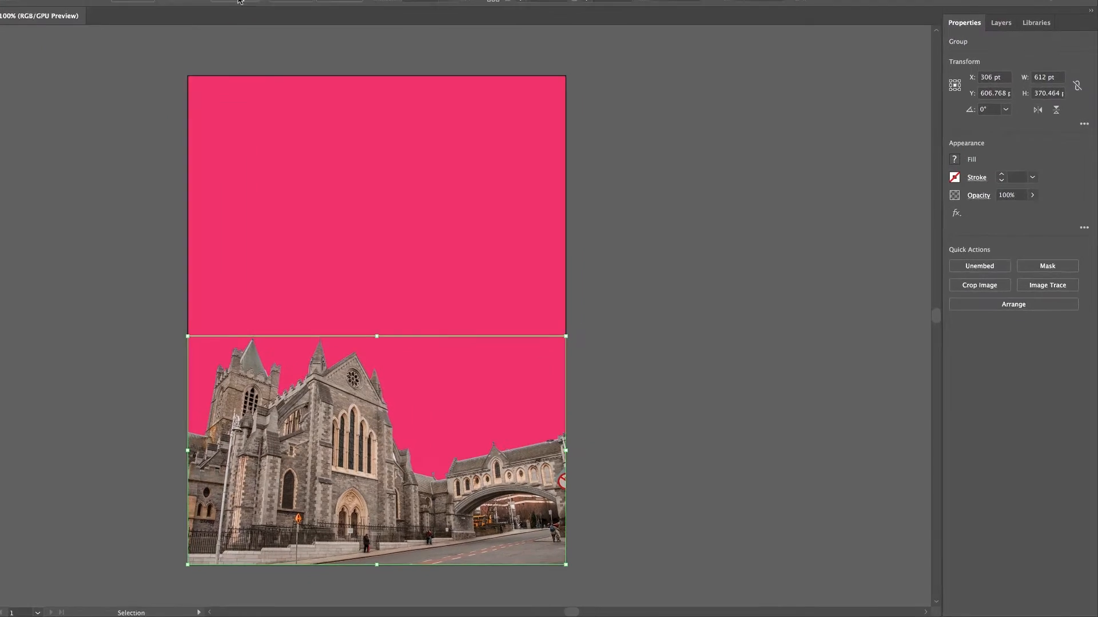
- Image Trace the placed cathedral photo with the Shades of Gray preset
click(1046, 285)
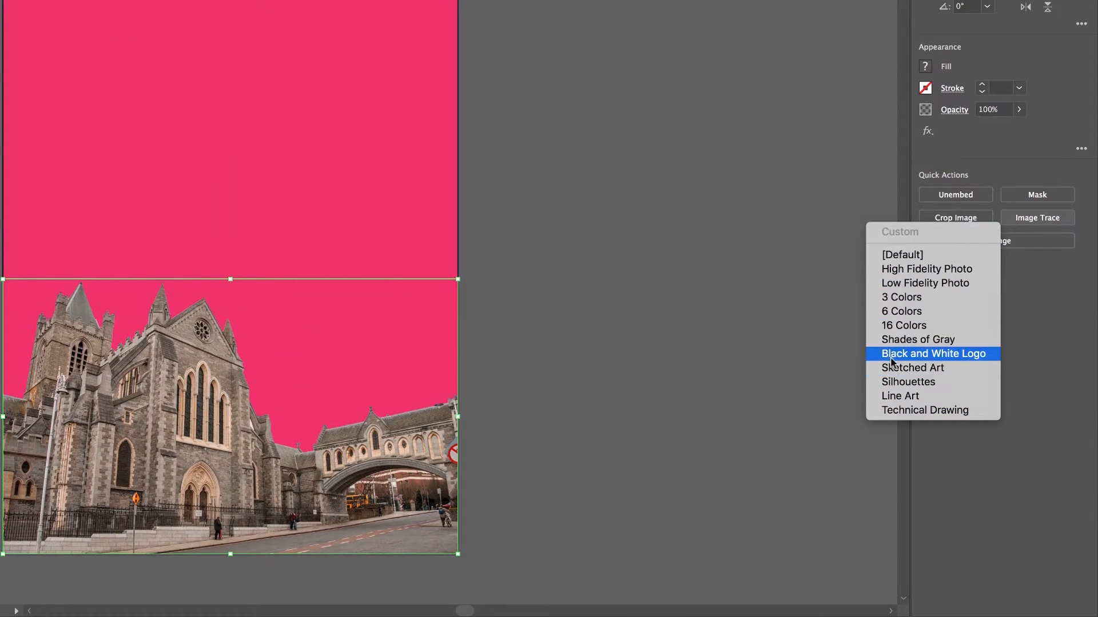
mouse_move(908, 381)
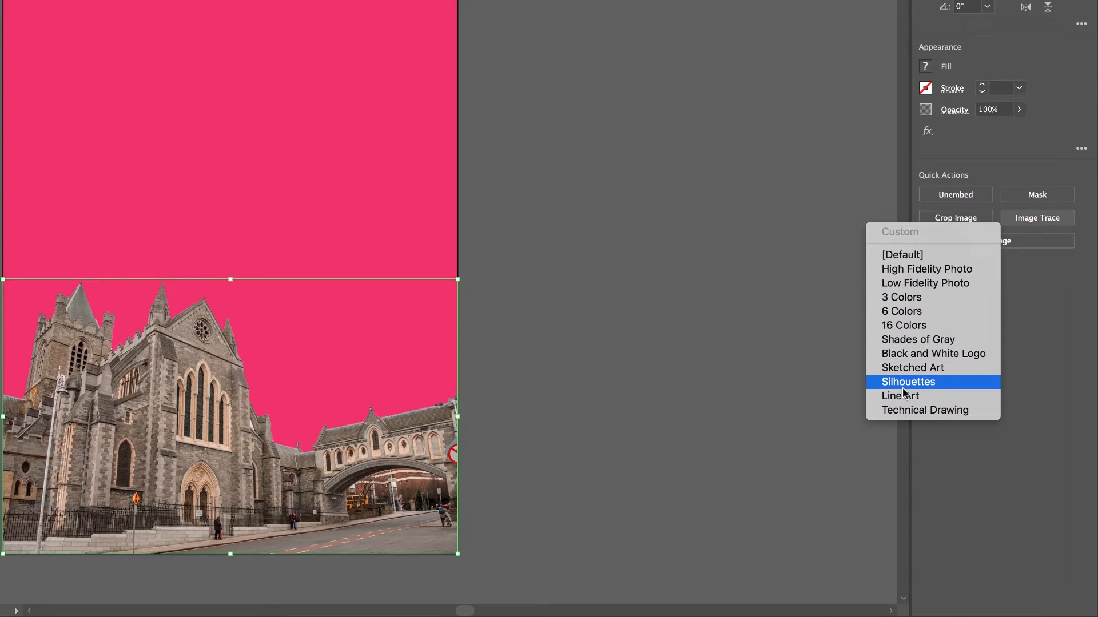
mouse_move(918, 340)
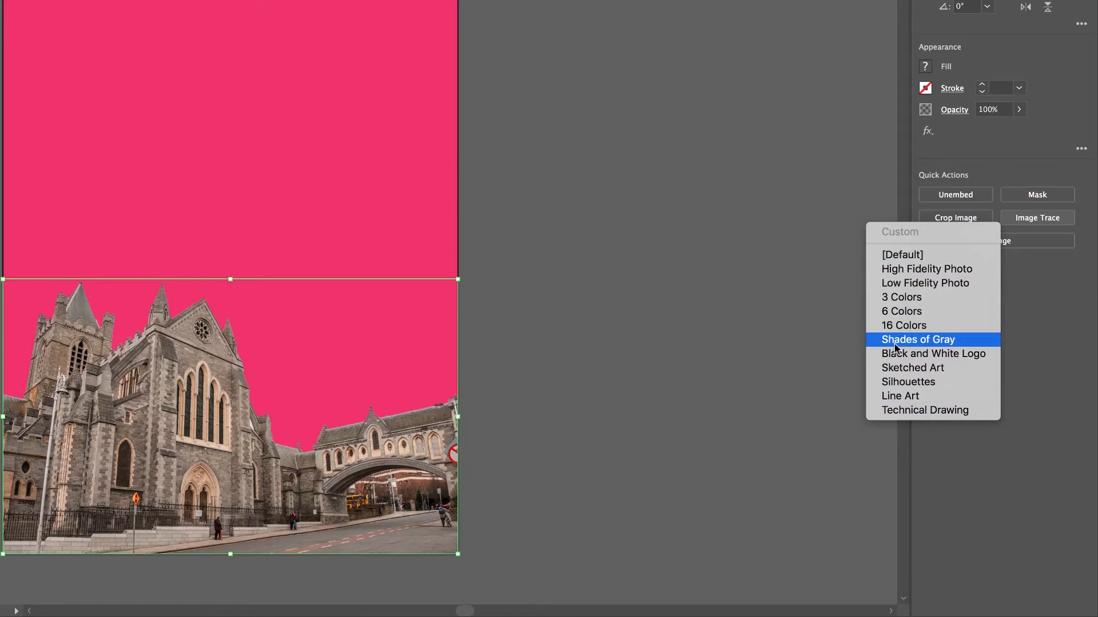
click(917, 340)
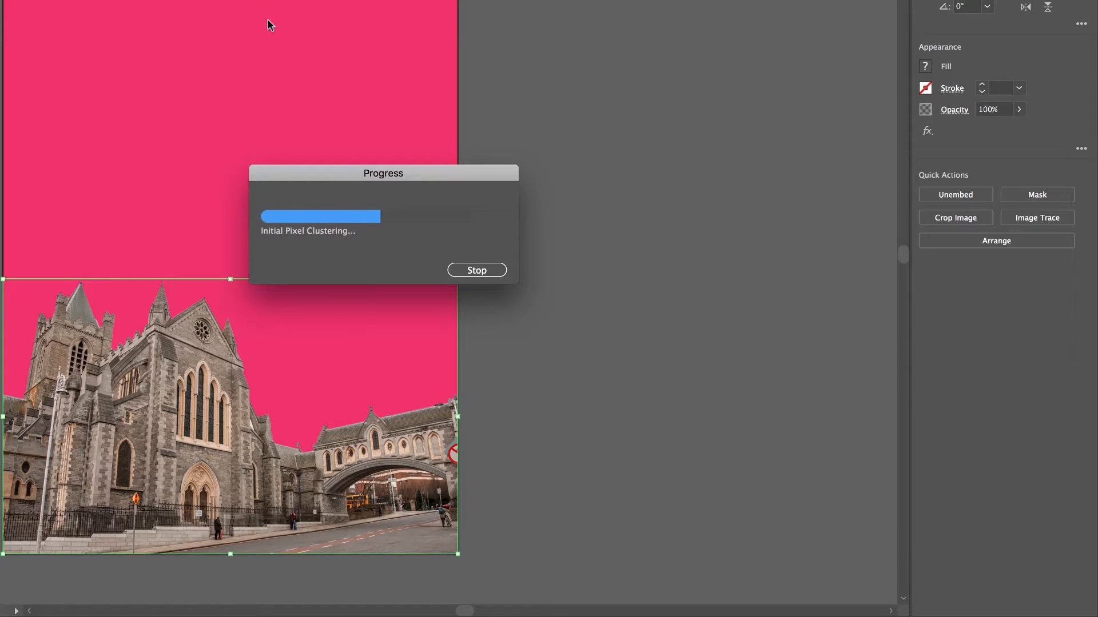
mouse_move(162, 455)
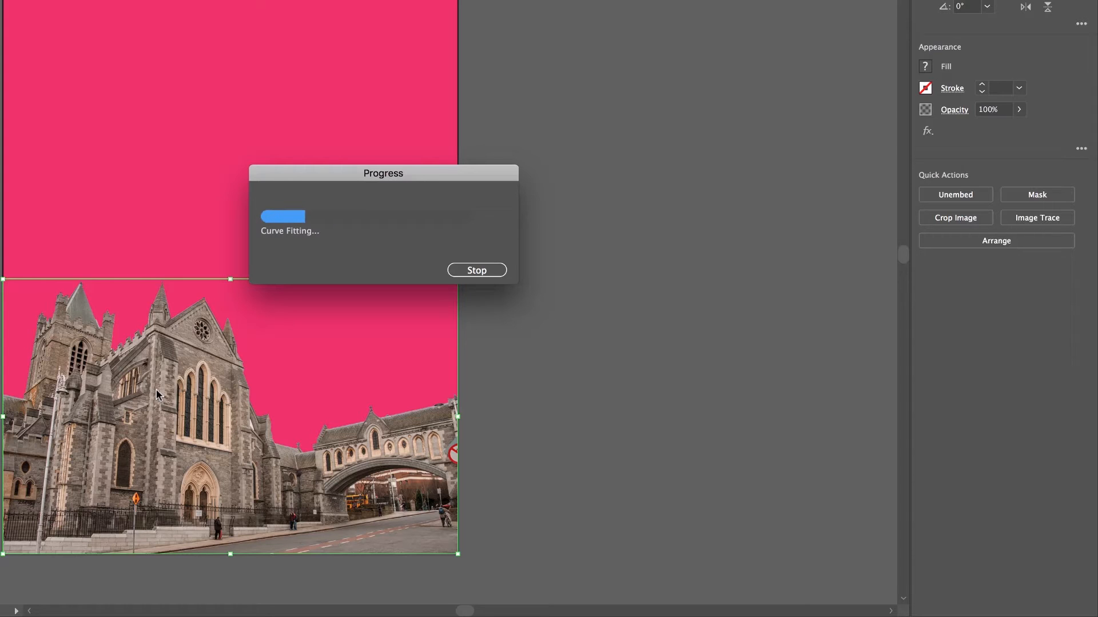
mouse_move(384, 360)
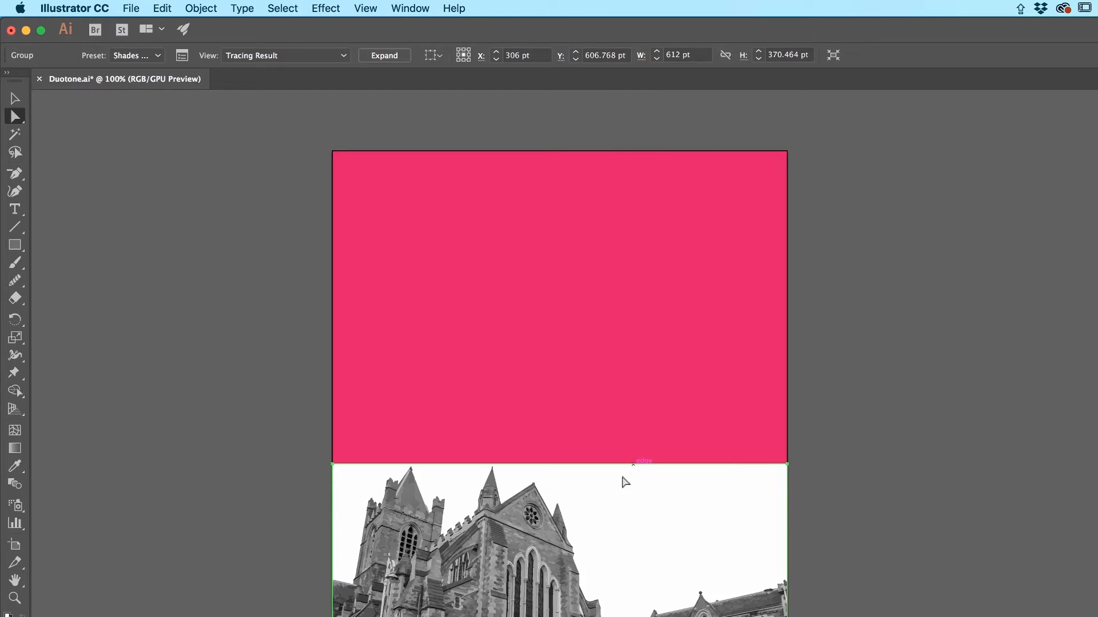
mouse_move(397, 57)
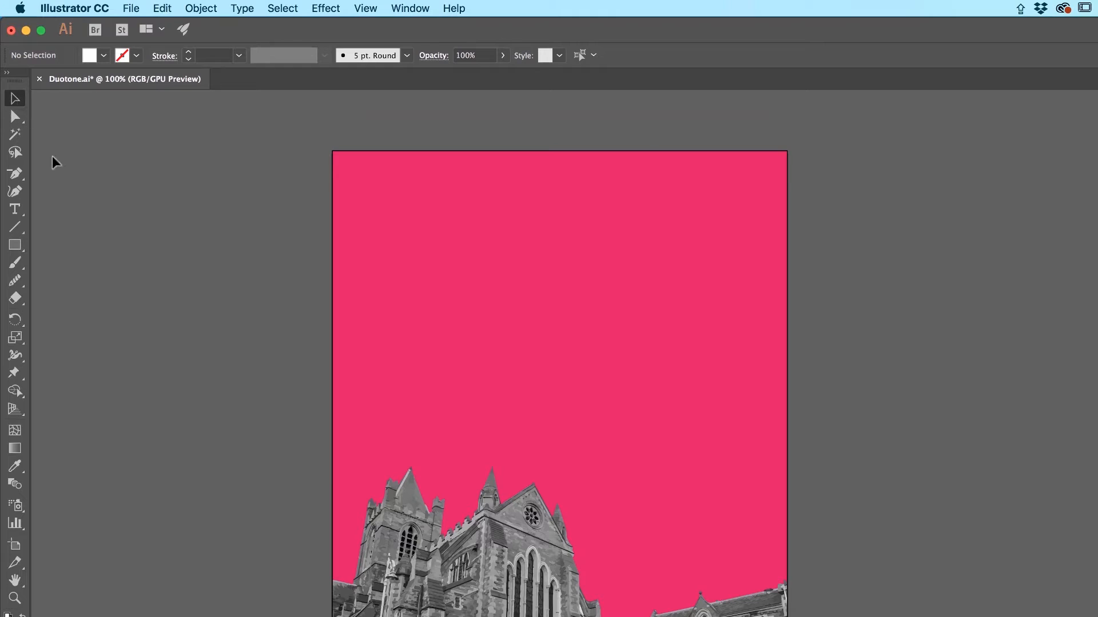
mouse_move(126, 262)
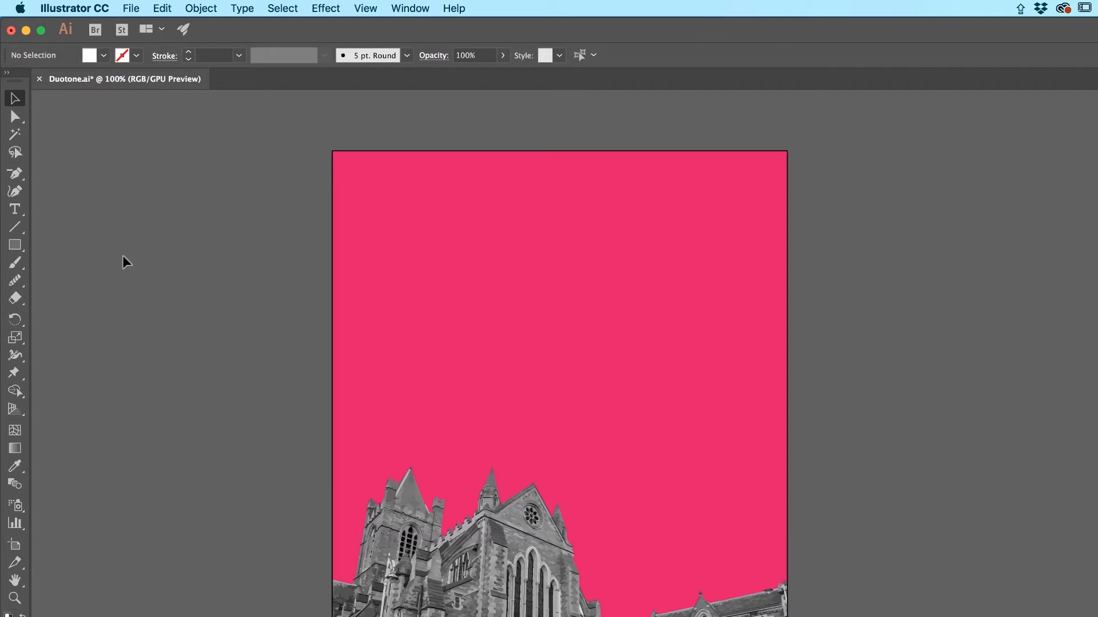
mouse_move(6, 114)
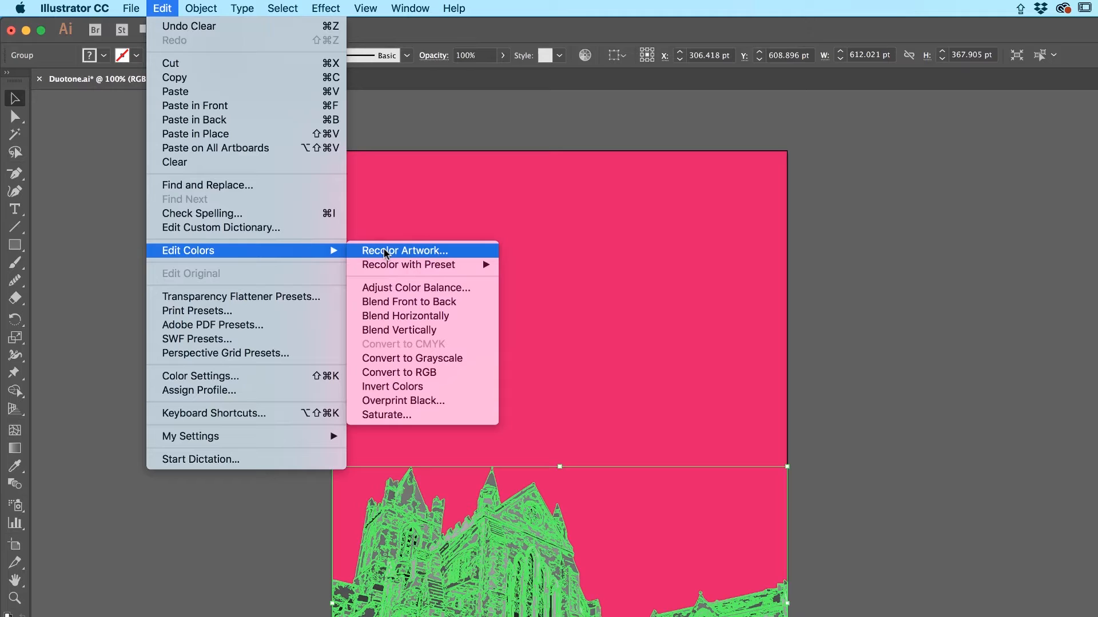
mouse_move(408, 265)
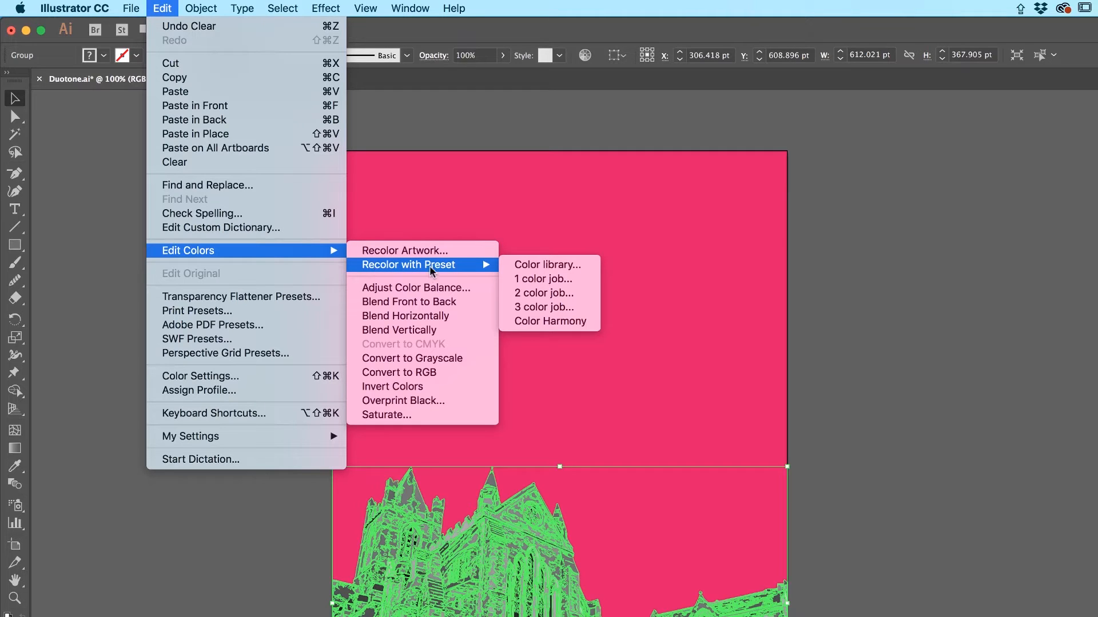
mouse_move(543, 279)
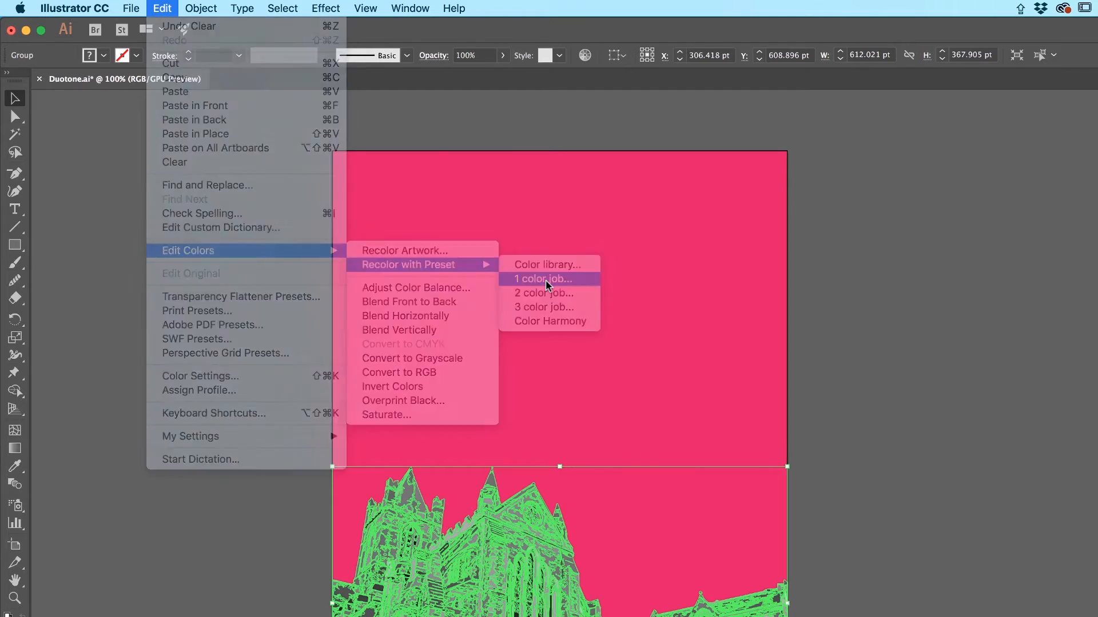
- Apply Recolor with Preset > 1 color job to the cathedral with Library set to None
click(543, 279)
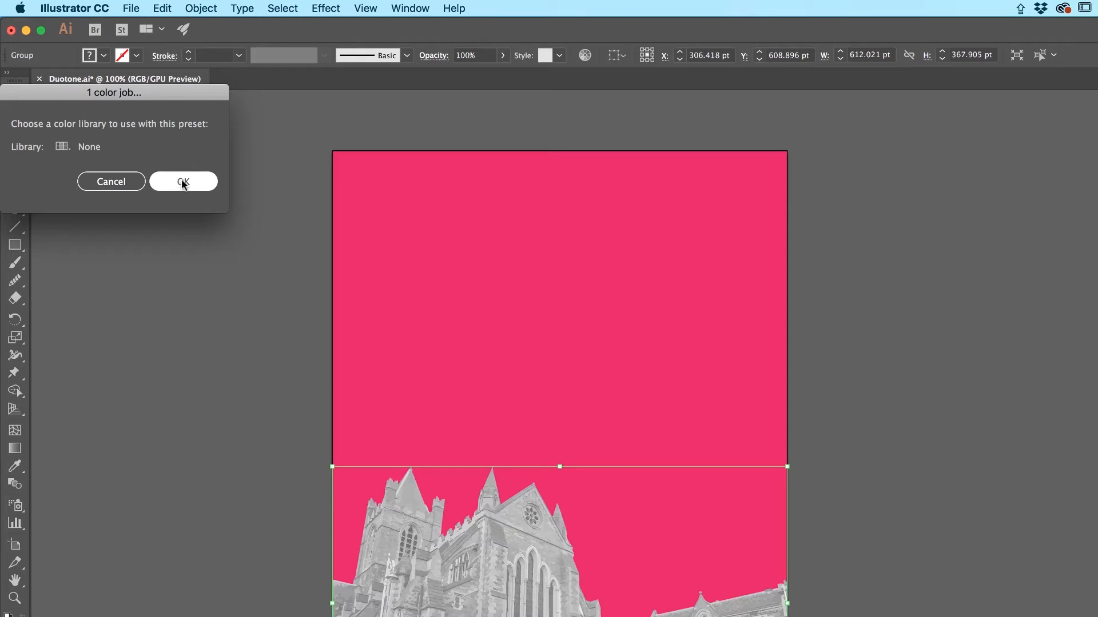
click(183, 181)
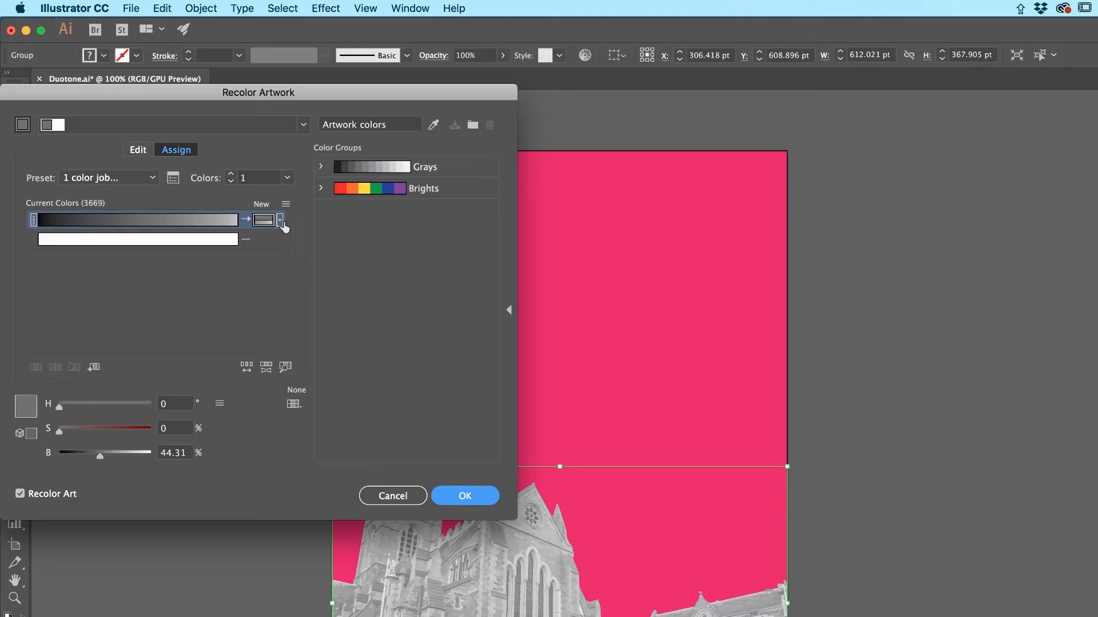
- Set the new colour's tint handling to scale tints and dismiss the colour picker
click(279, 220)
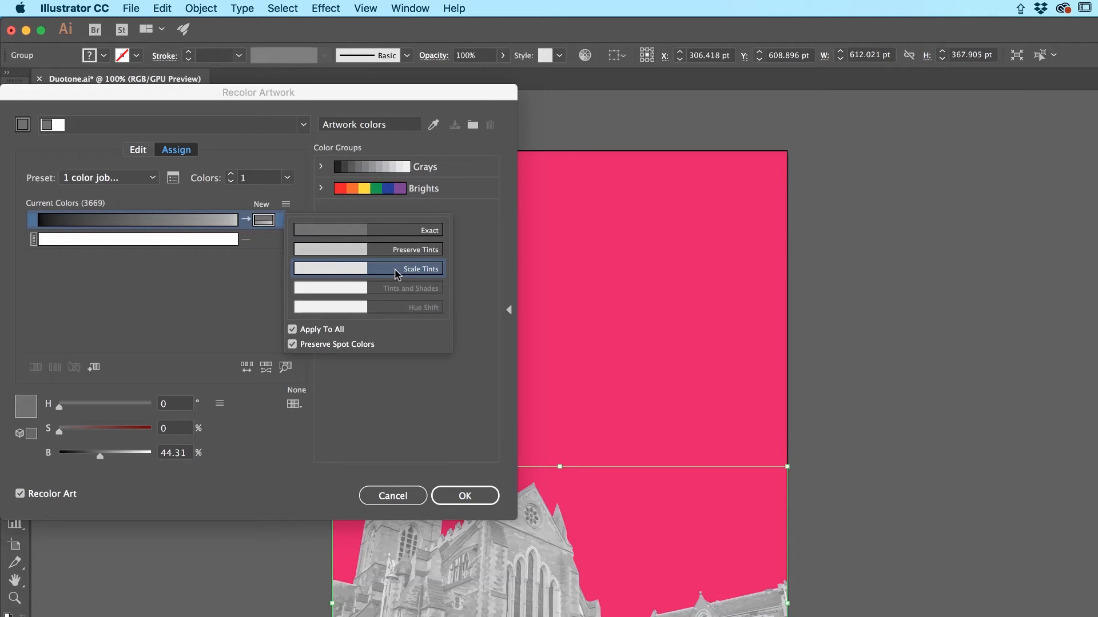
click(419, 268)
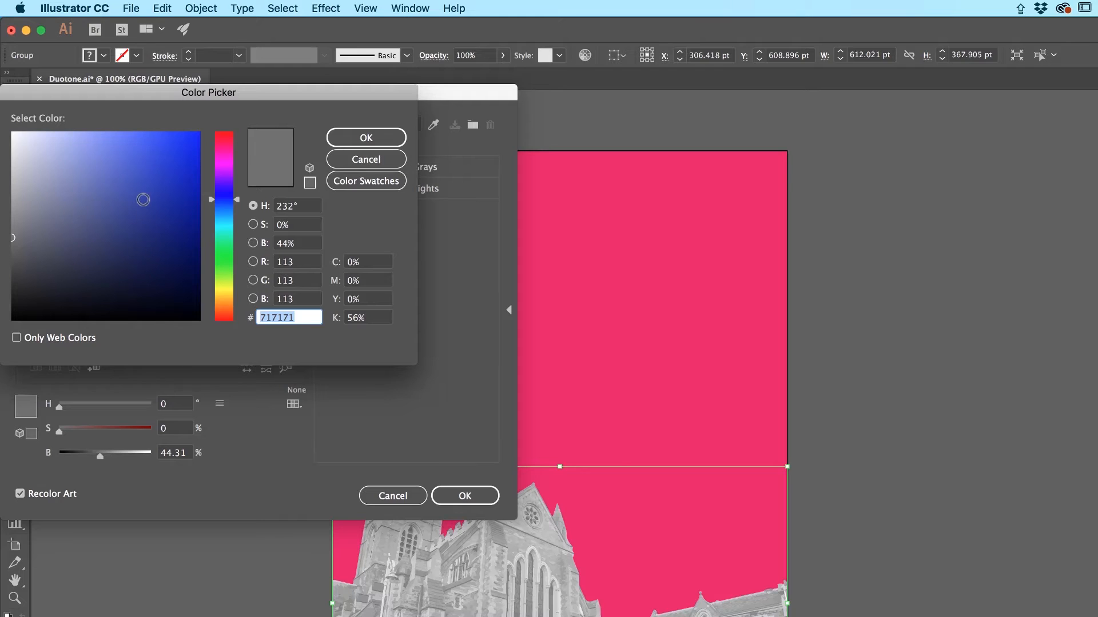
click(168, 173)
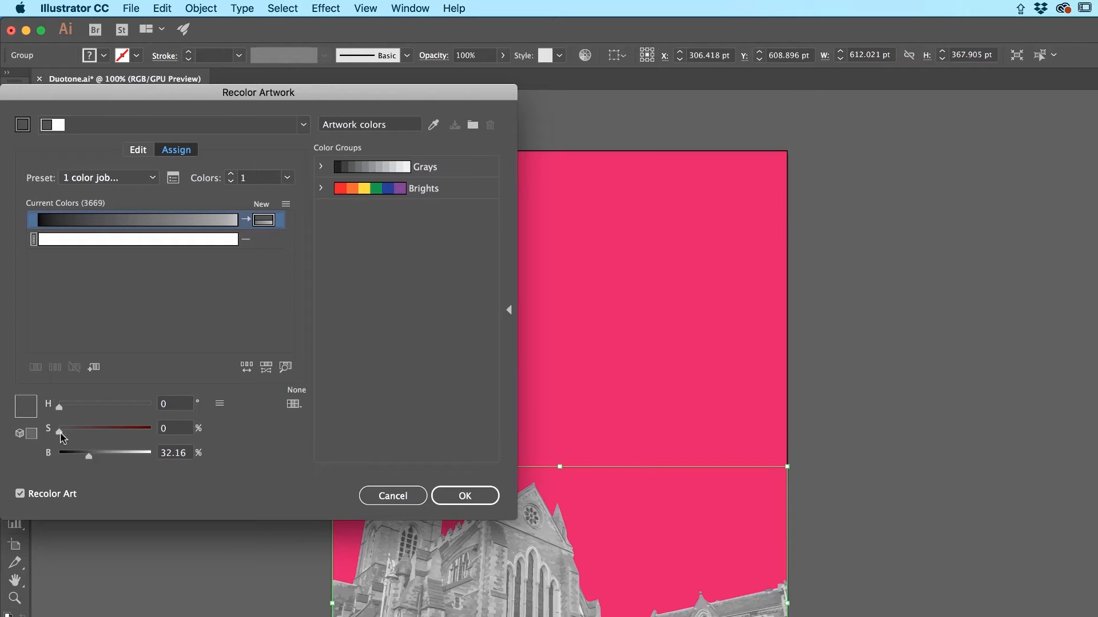
- Shift the new colour to a deep purple at about 99% saturation and apply the recolour
drag(58, 428, 124, 428)
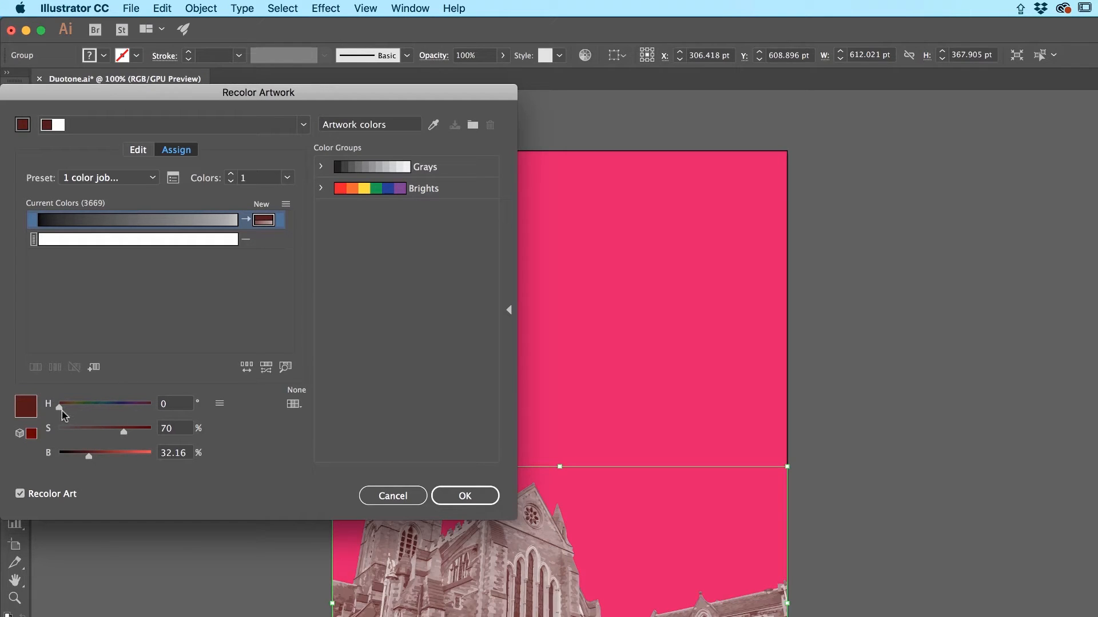
drag(60, 406, 120, 406)
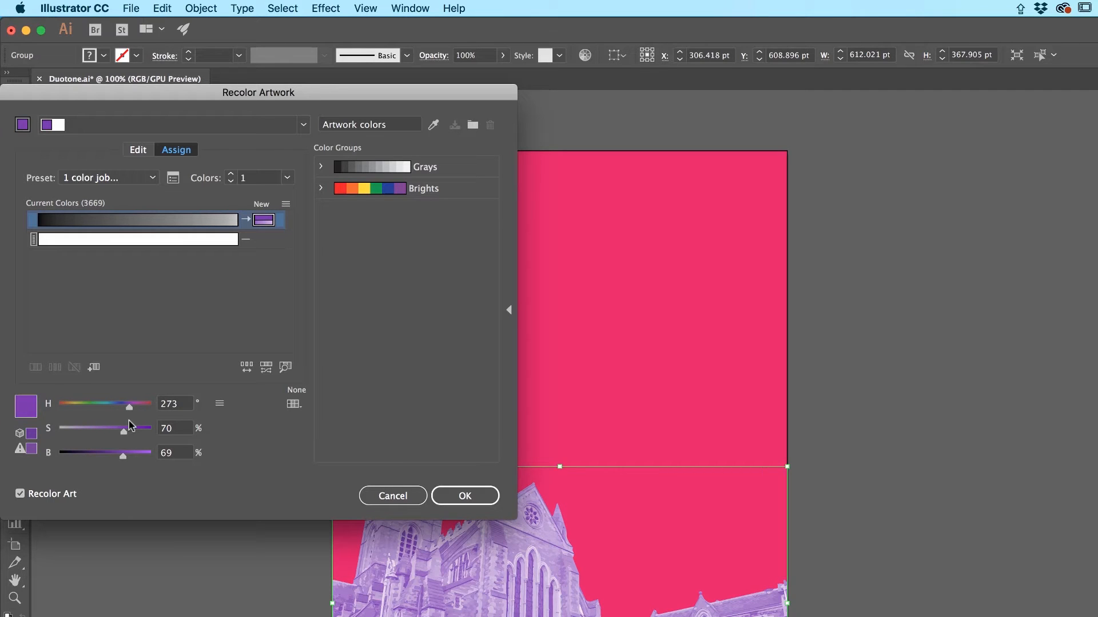
drag(139, 453, 101, 453)
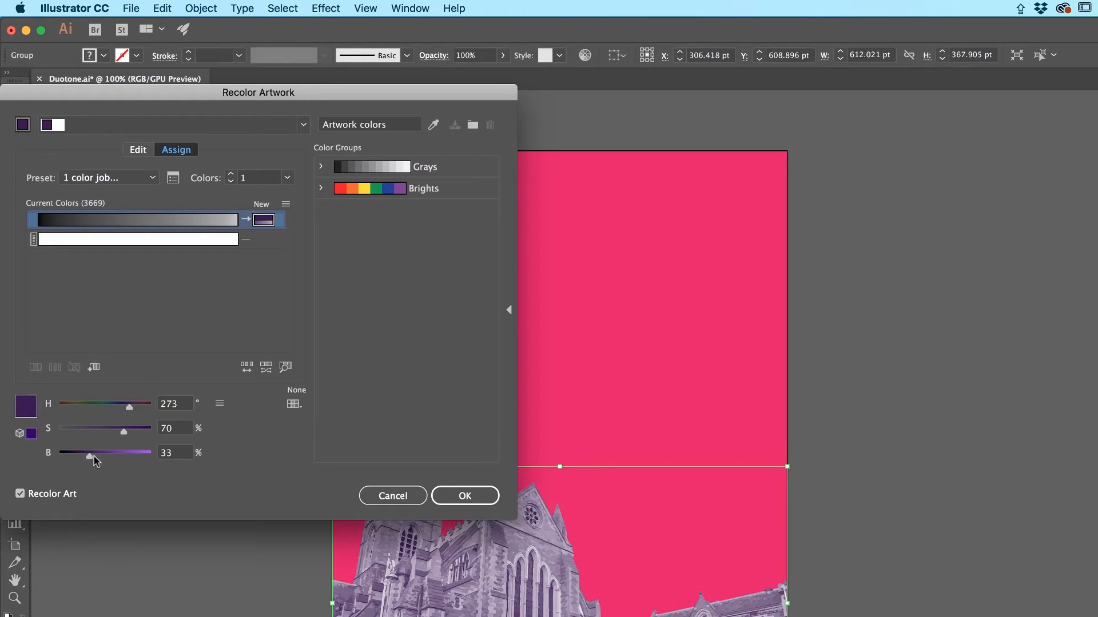
drag(123, 432, 129, 433)
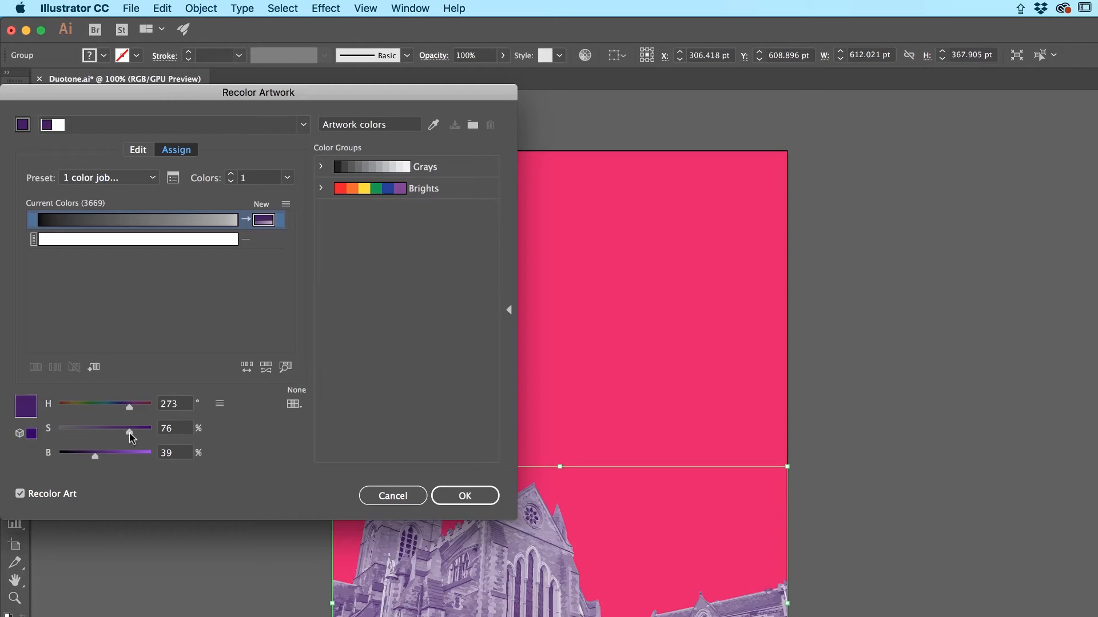
drag(128, 427, 149, 427)
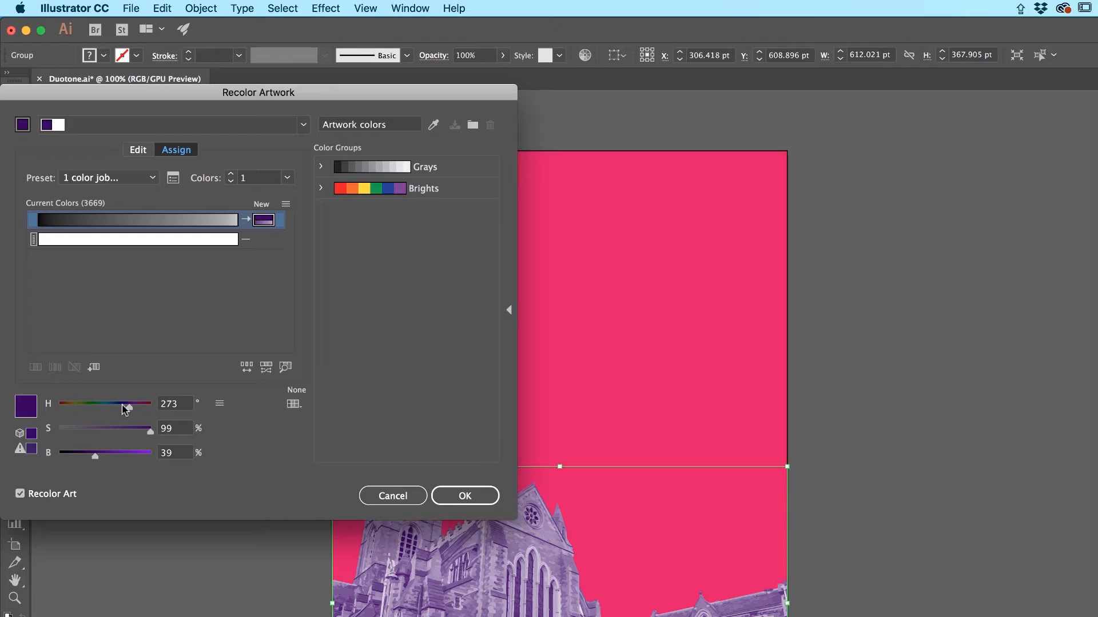
click(464, 495)
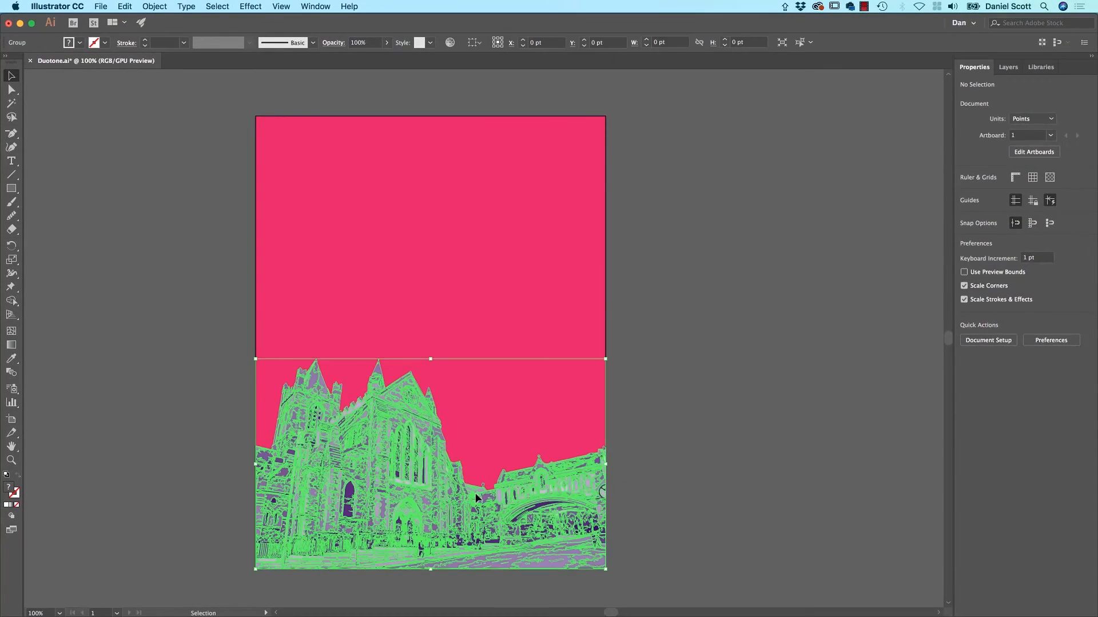
- Select the cathedral group and give it Darken blending in the Opacity options
click(476, 498)
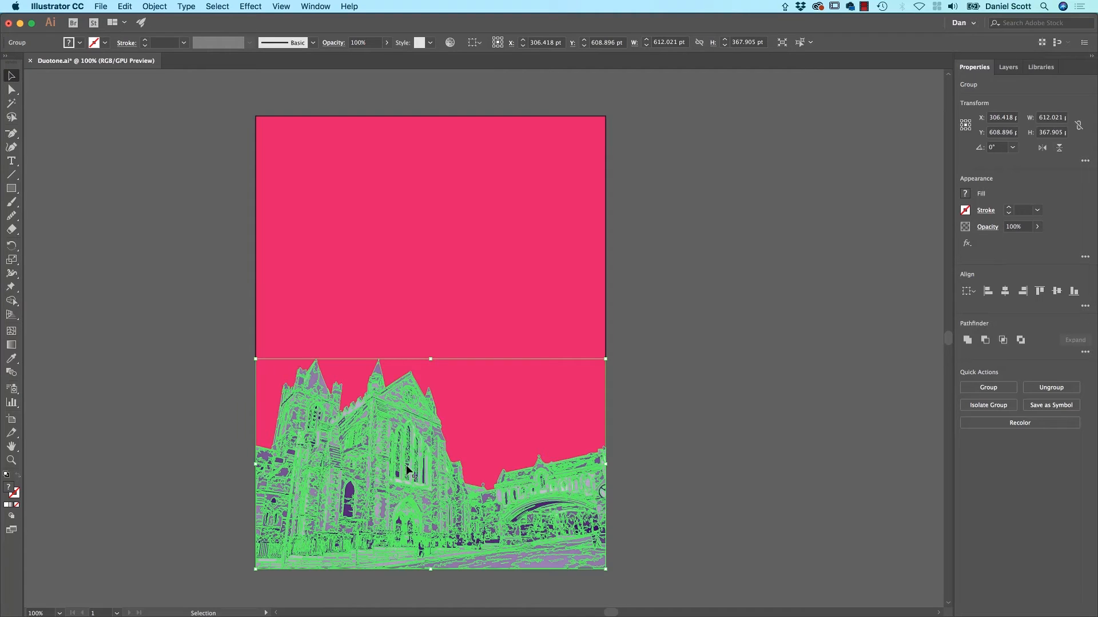
mouse_move(647, 457)
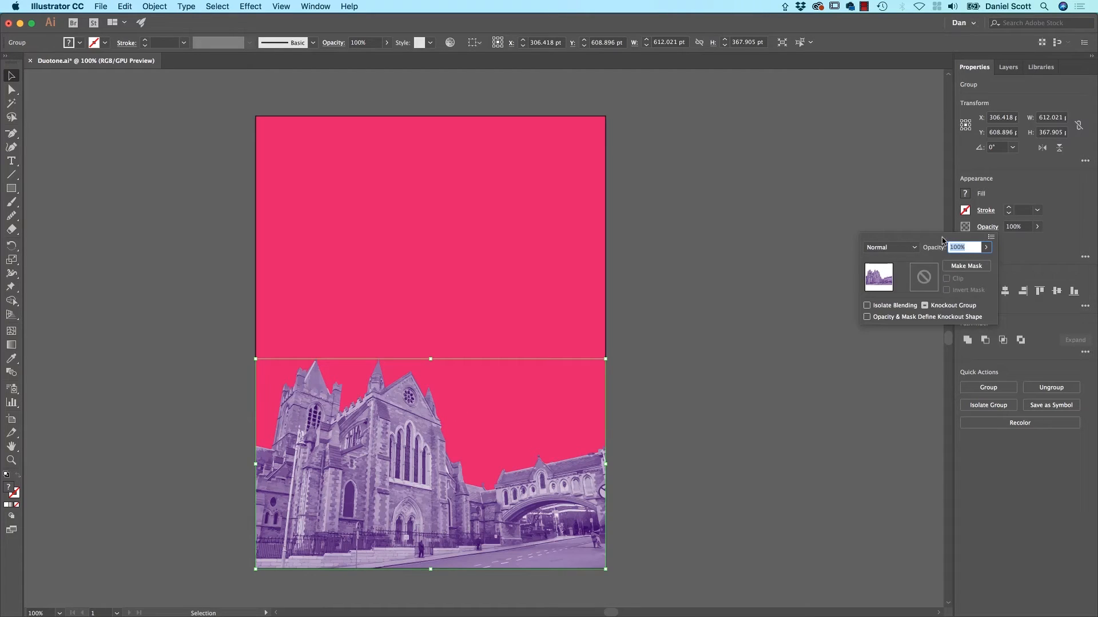
click(890, 247)
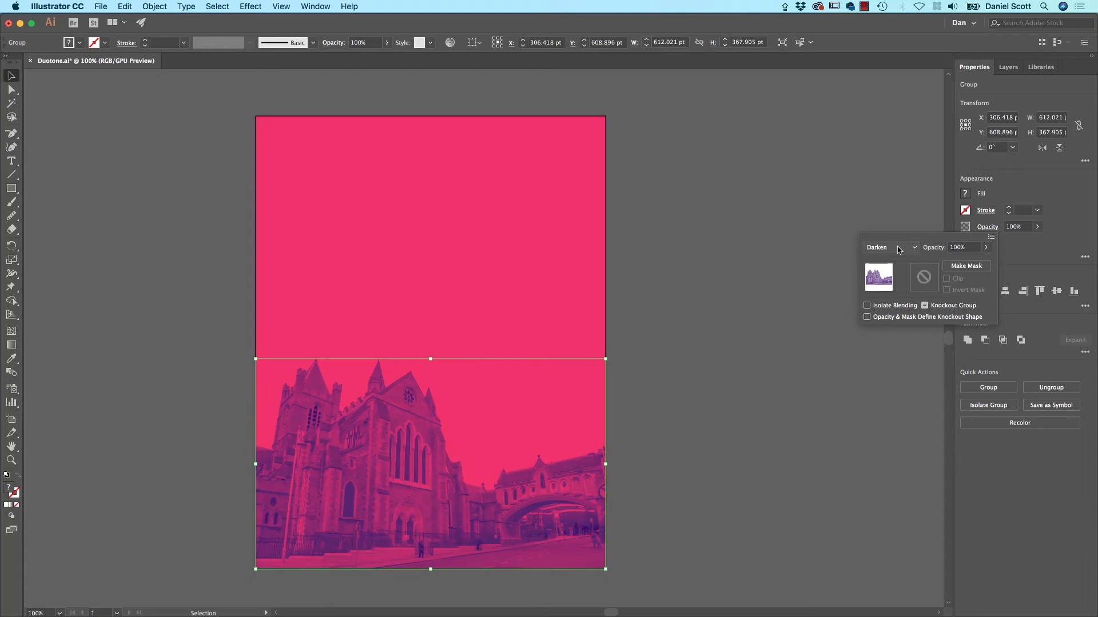
click(893, 247)
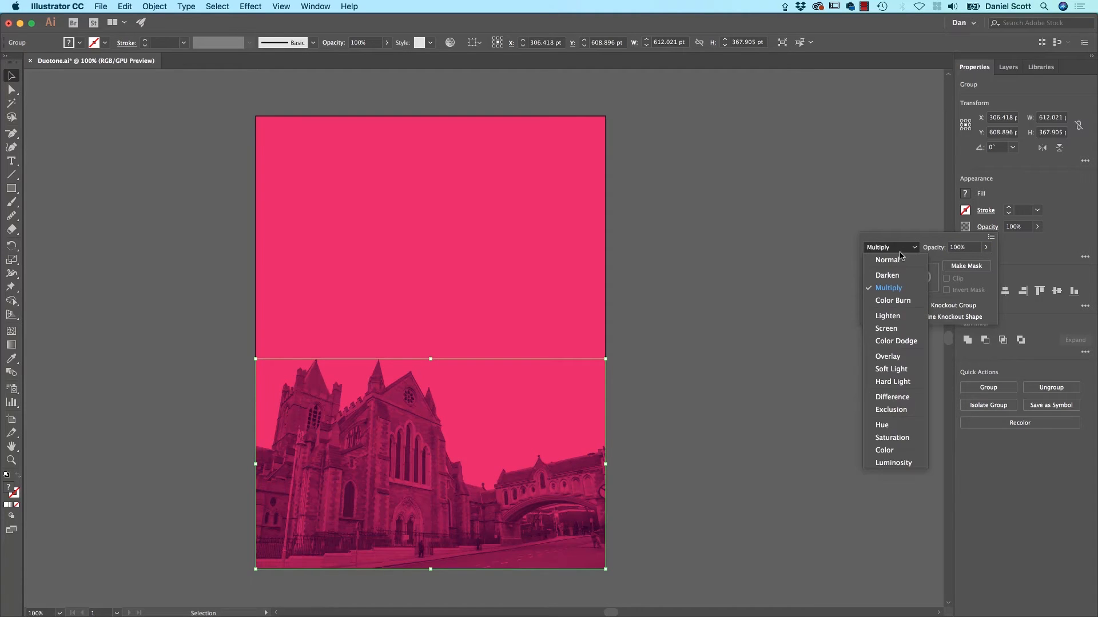
click(888, 275)
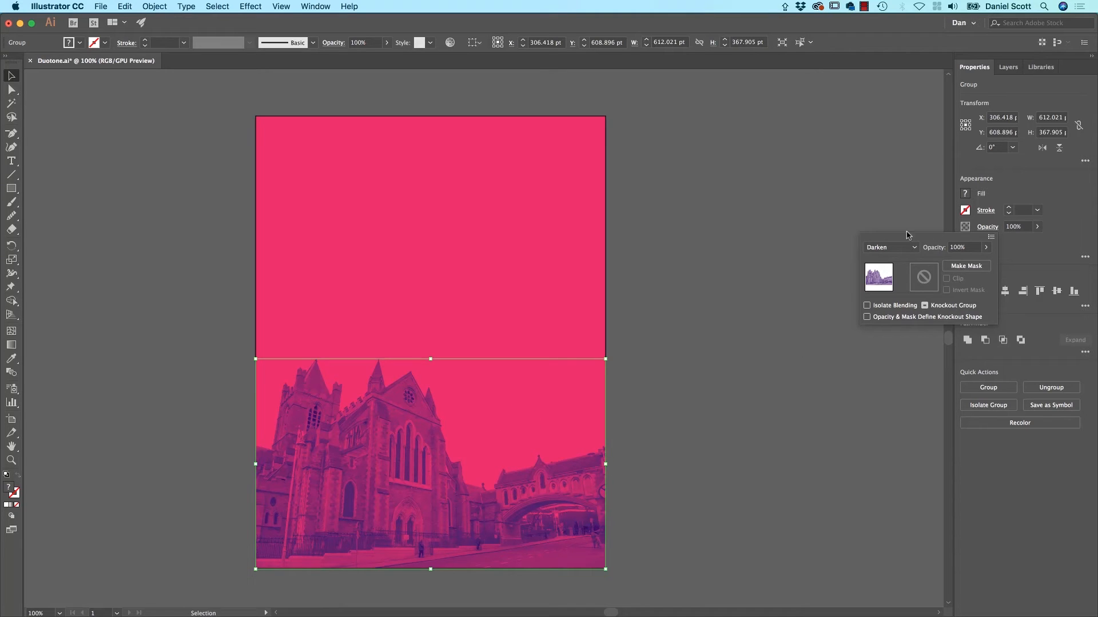
- Preview Lighten, Screen and Overlay blending on the cathedral, then settle on Darken
click(889, 247)
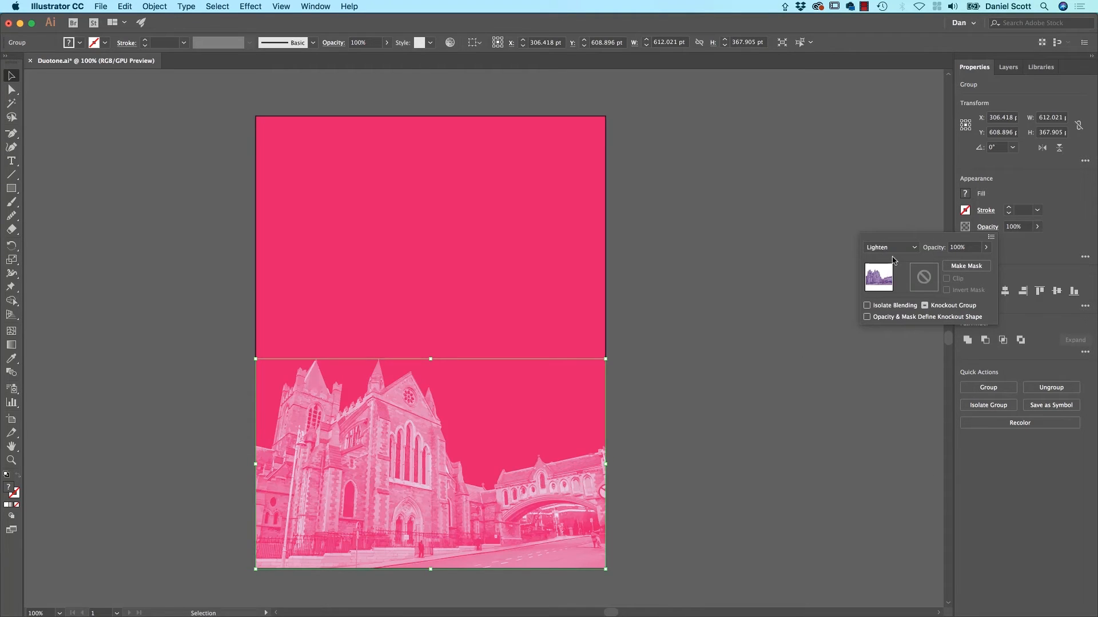
click(890, 247)
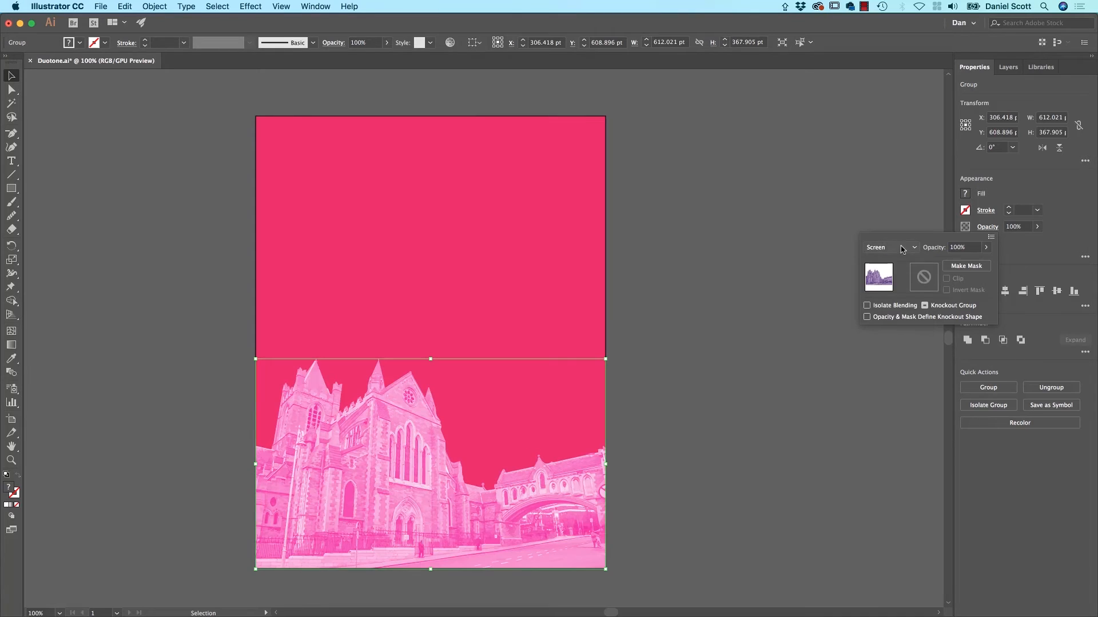
click(889, 247)
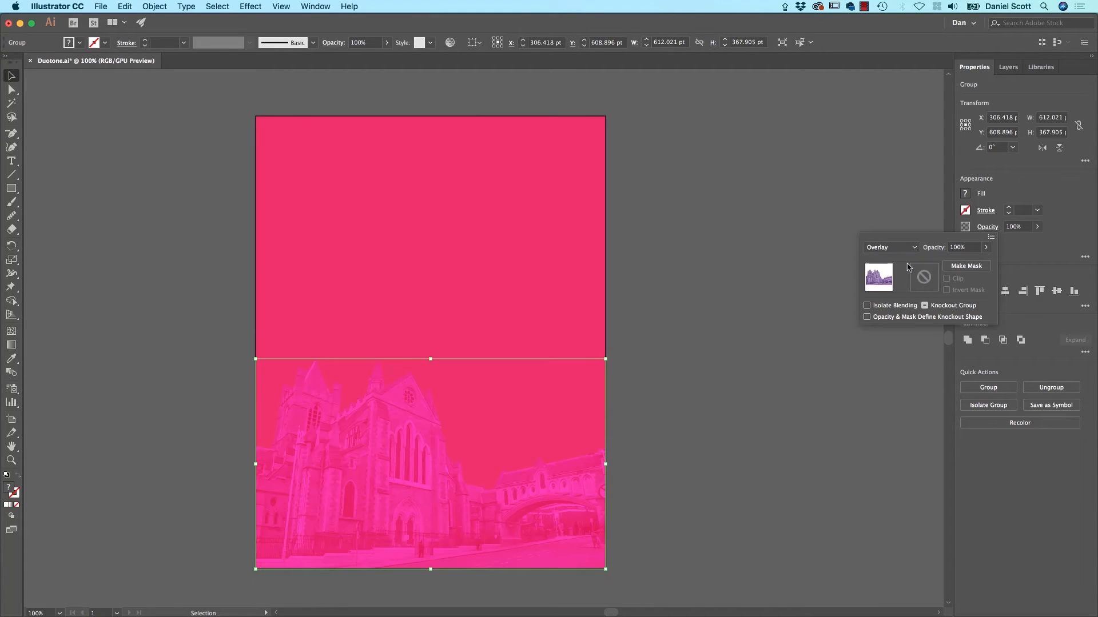
click(890, 247)
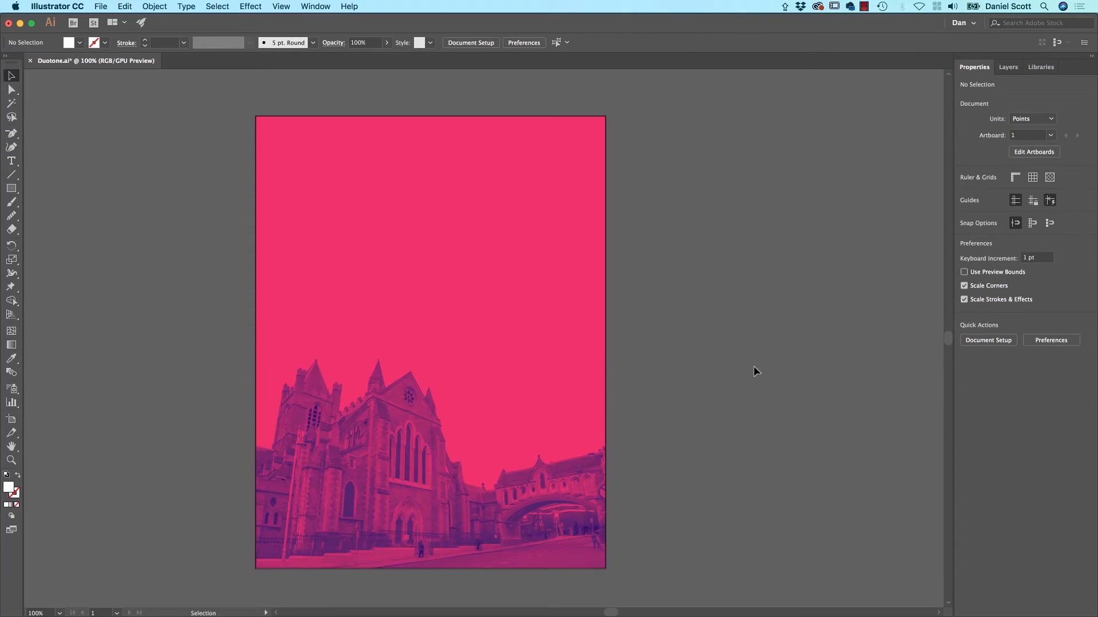
mouse_move(198, 295)
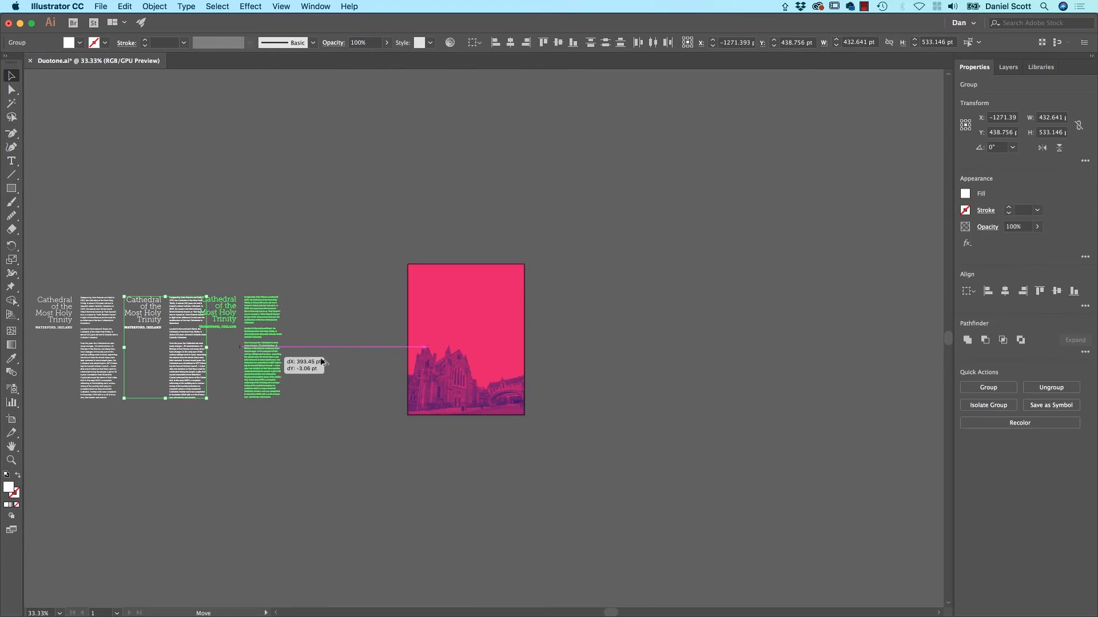
- Move the grouped white title and body text onto the poster and deselect
drag(260, 347, 466, 339)
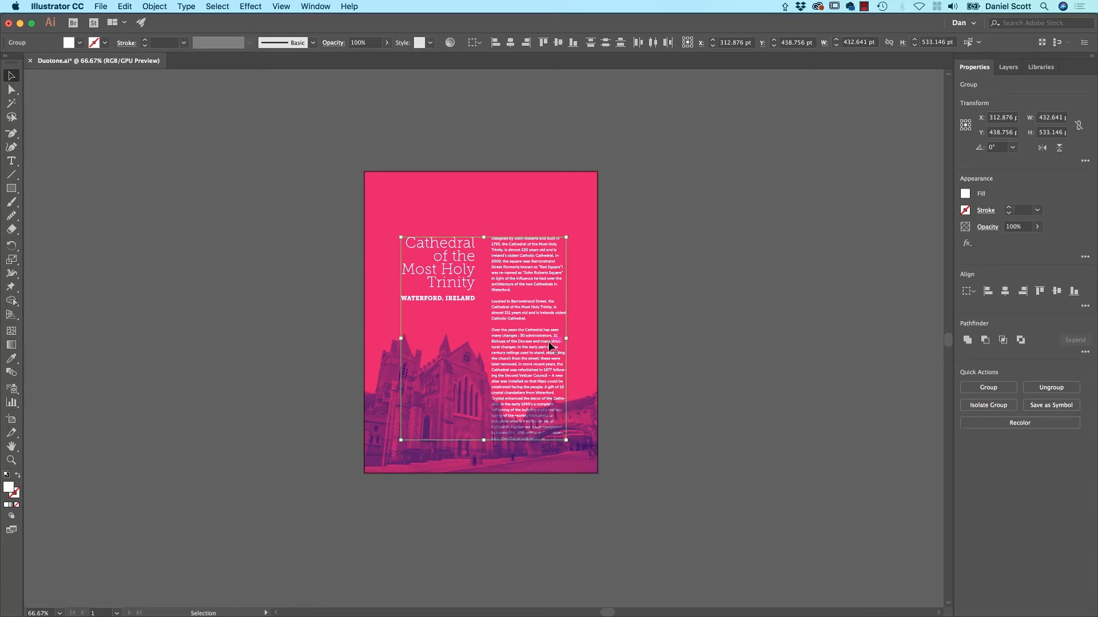
mouse_move(531, 279)
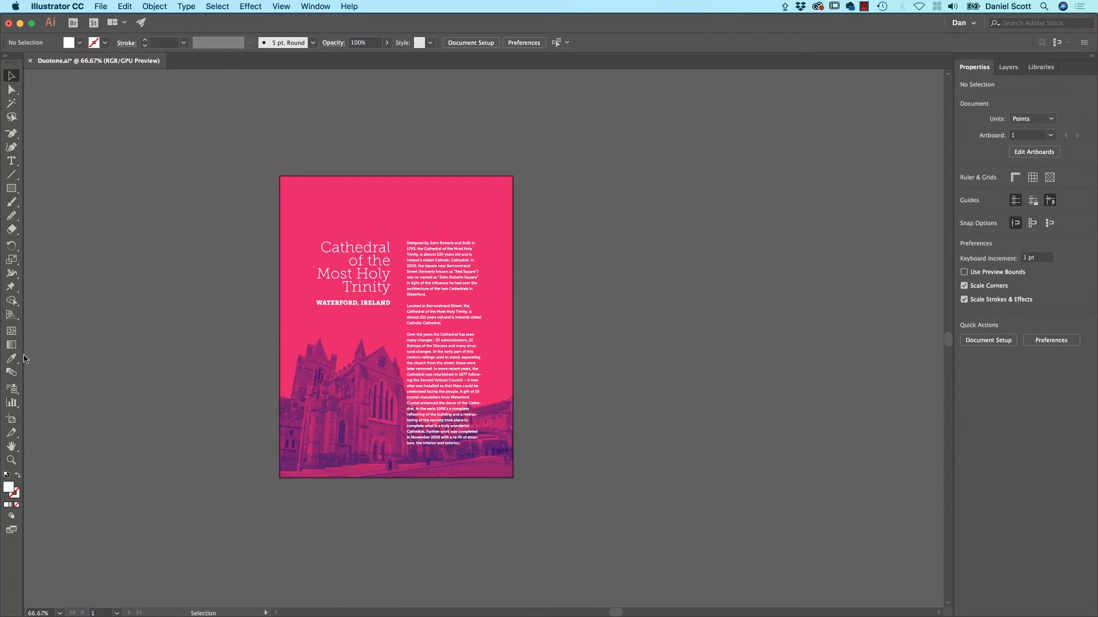
click(11, 420)
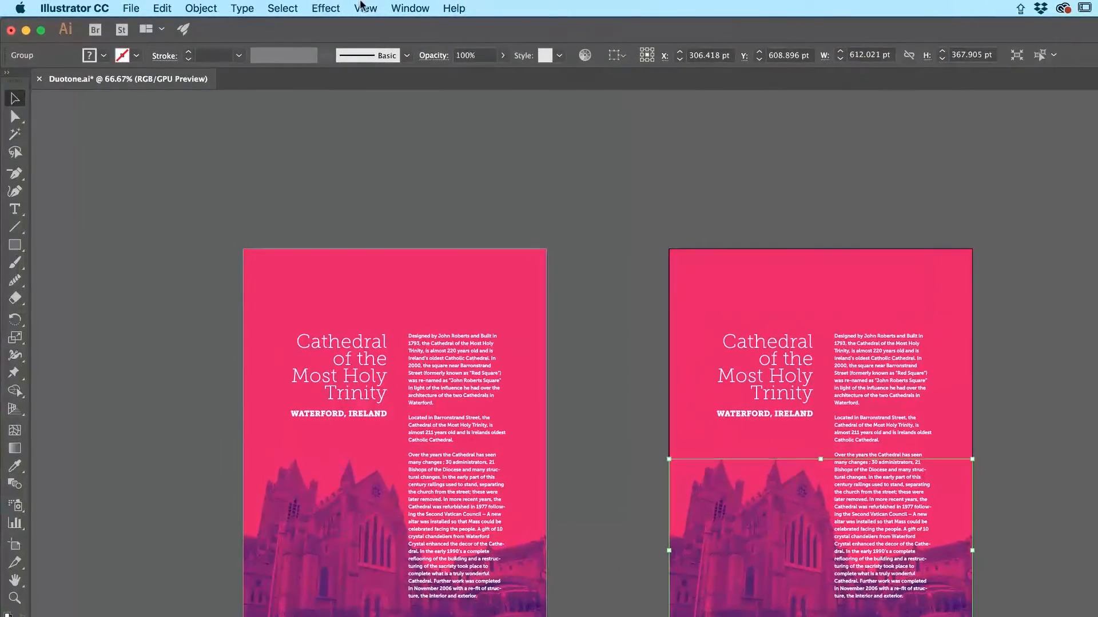
- Apply Effect > Pixelate > Color Halftone with Max Radius 8 to the copy's cathedral
click(324, 8)
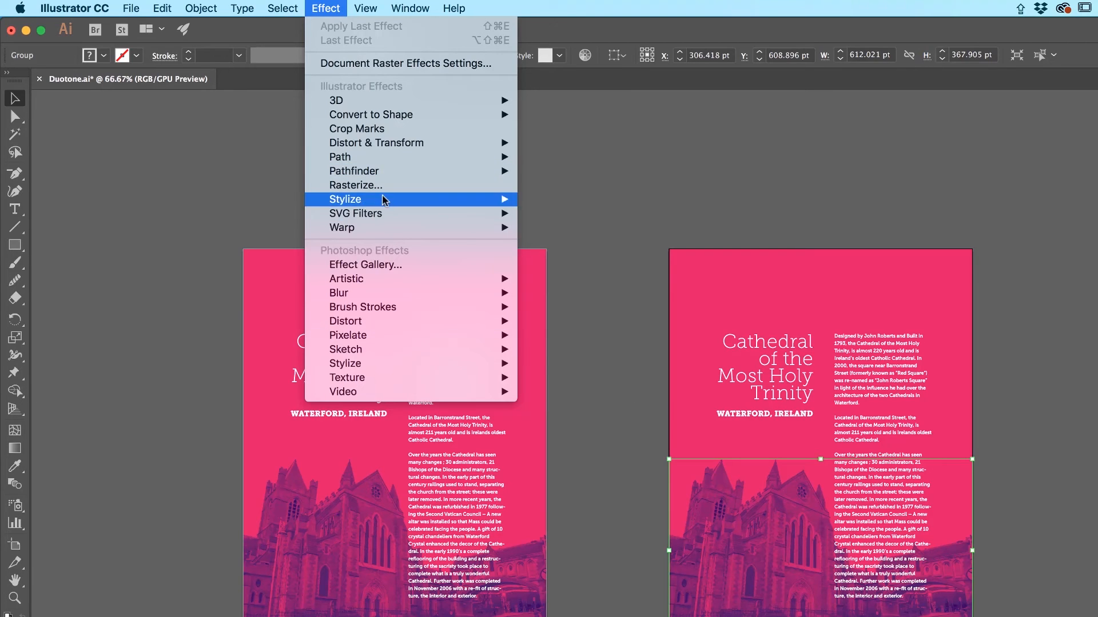
mouse_move(347, 335)
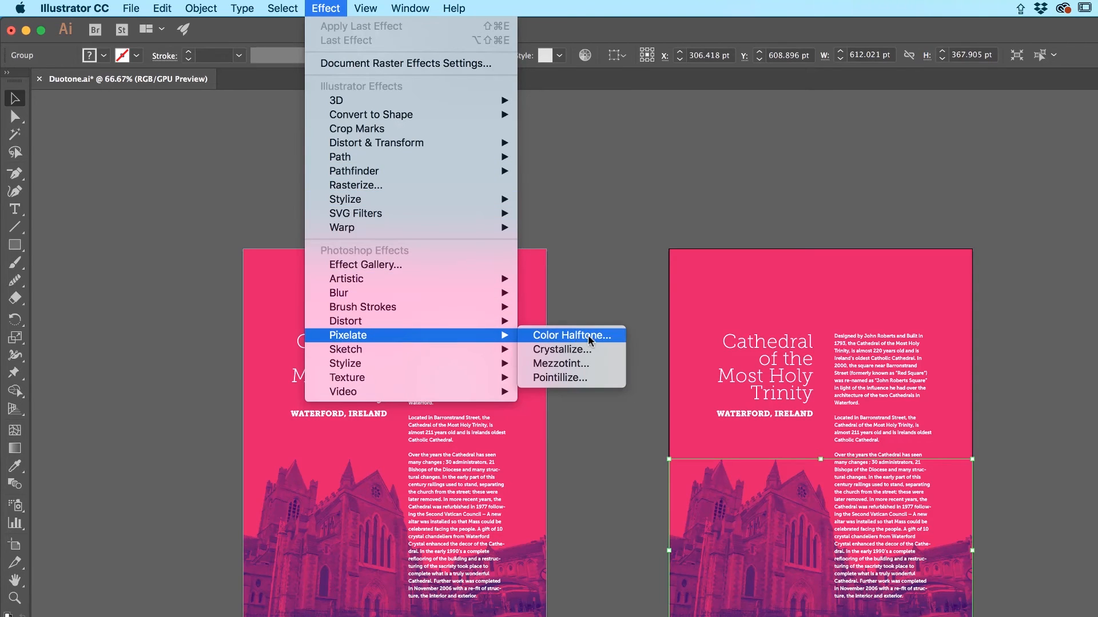
click(570, 335)
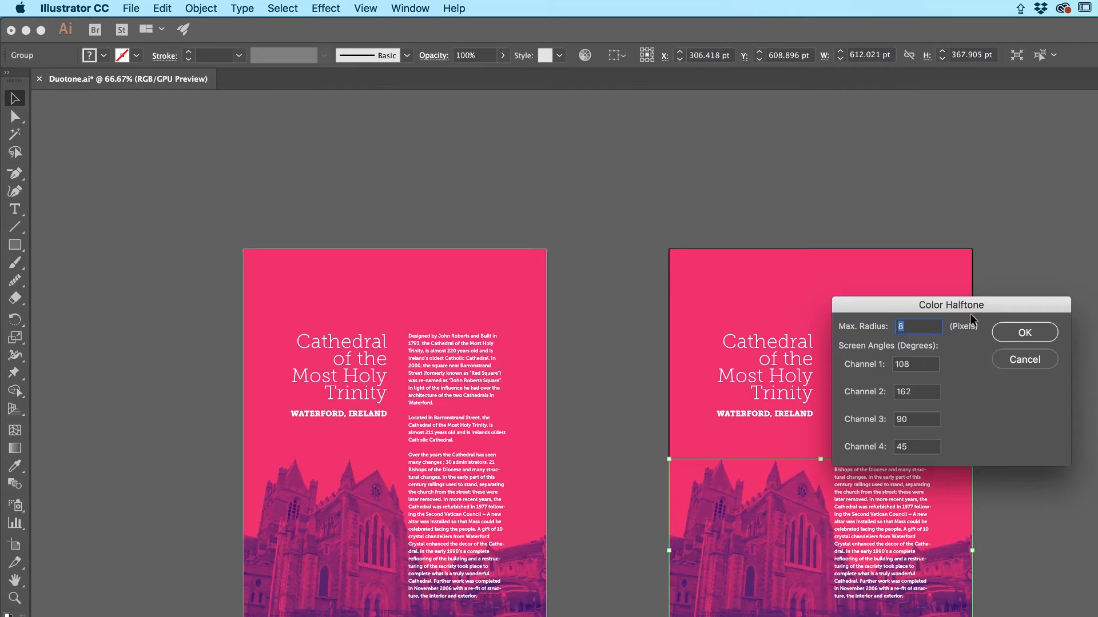
mouse_move(978, 417)
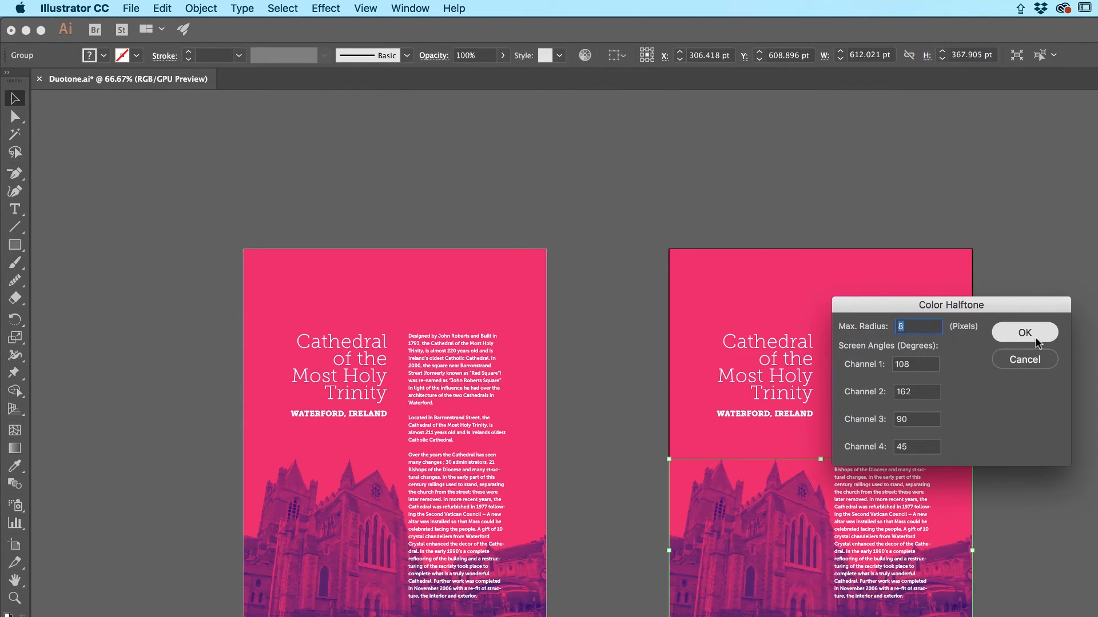
click(1022, 333)
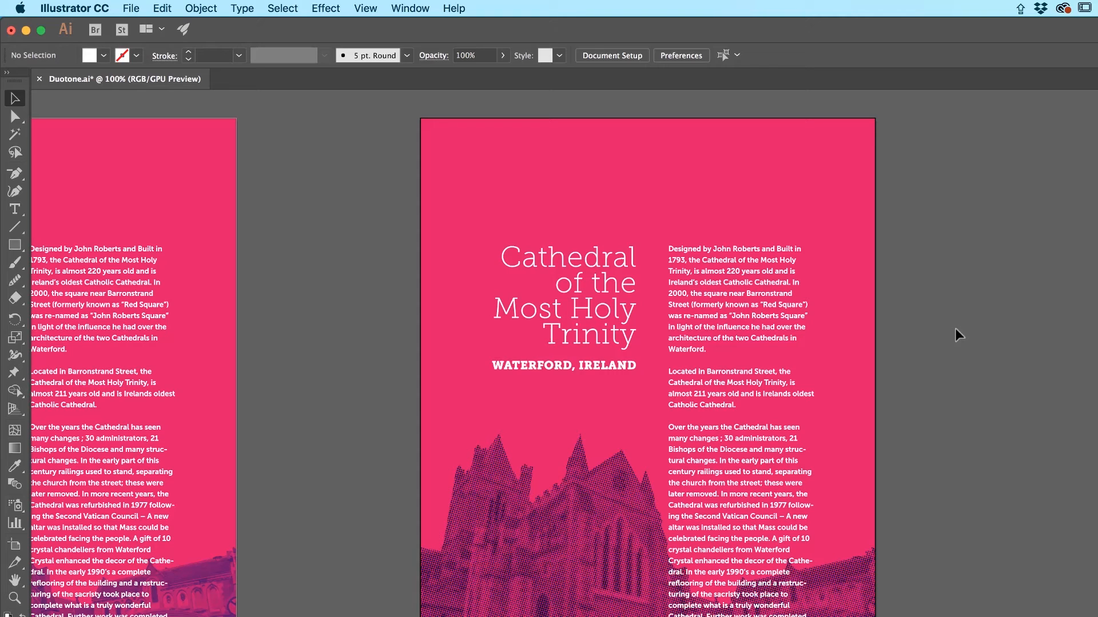
mouse_move(307, 553)
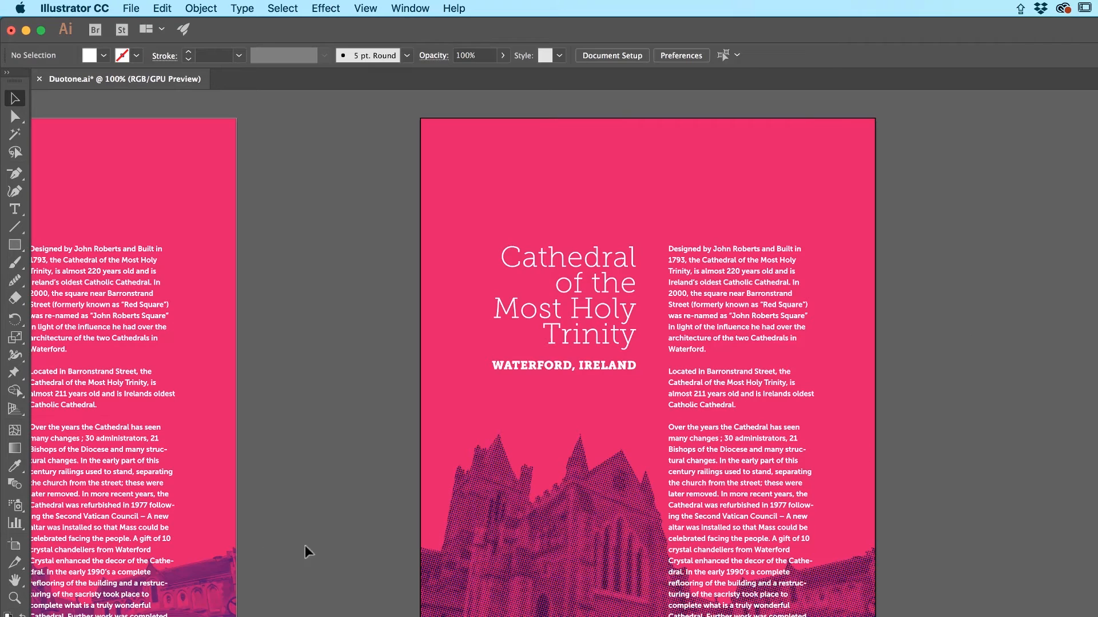
mouse_move(373, 547)
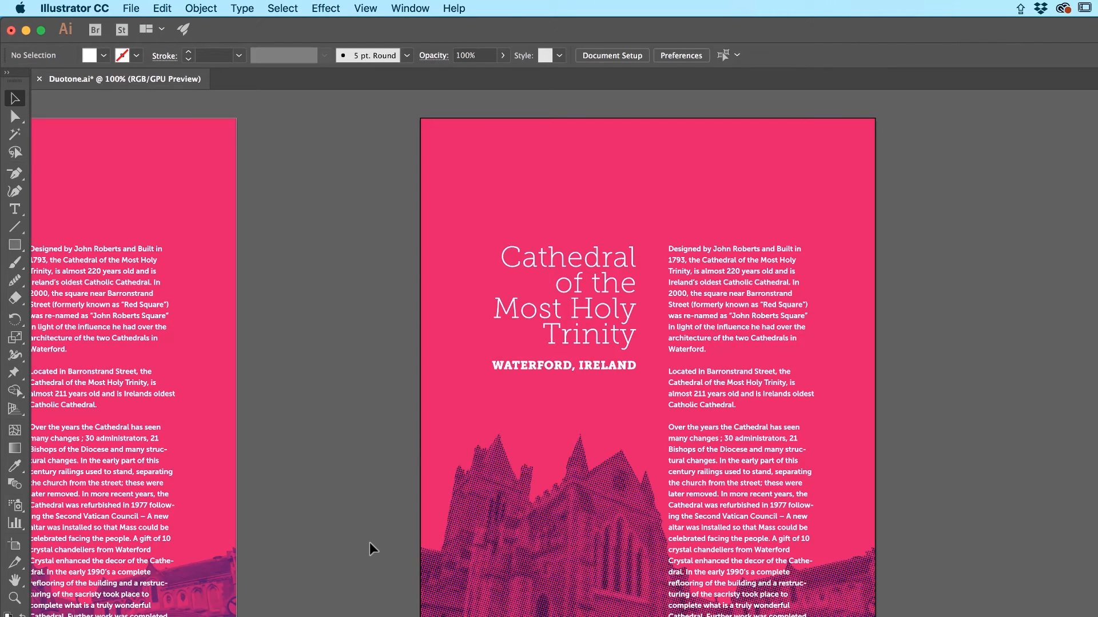